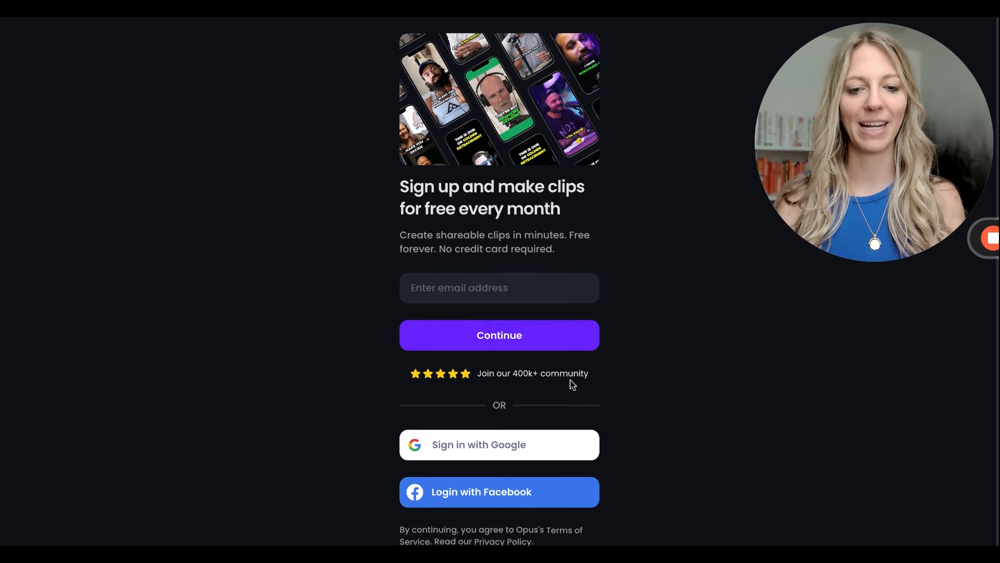
Step: Scroll down the signed-in OpusClip dashboard to the video upload box
scroll(down, 3)
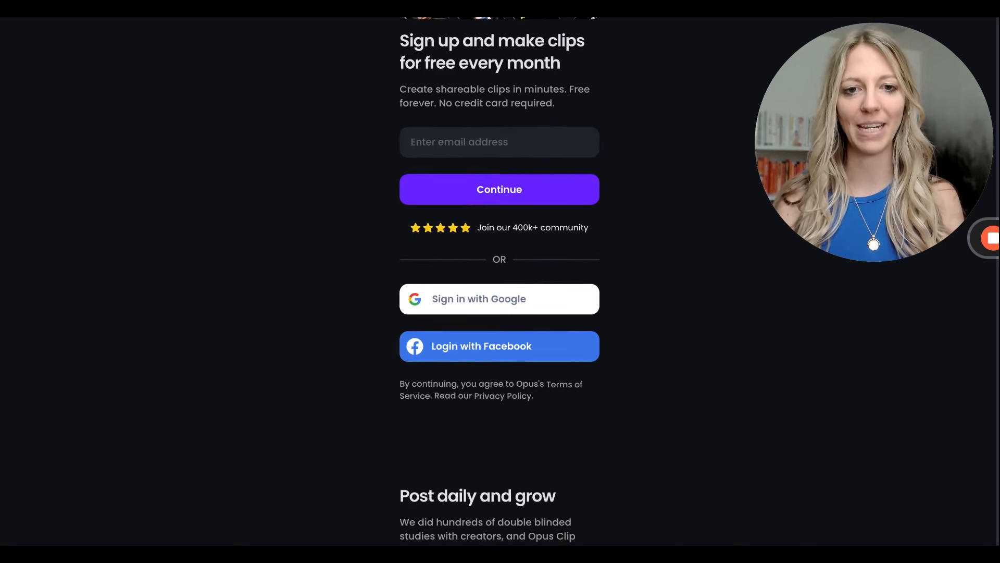
mouse_move(511, 308)
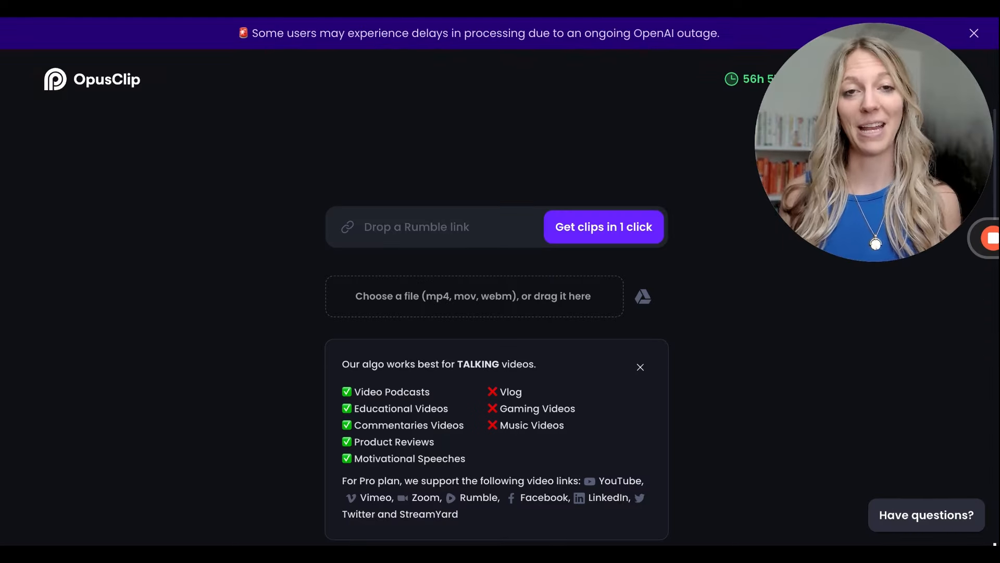
mouse_move(767, 390)
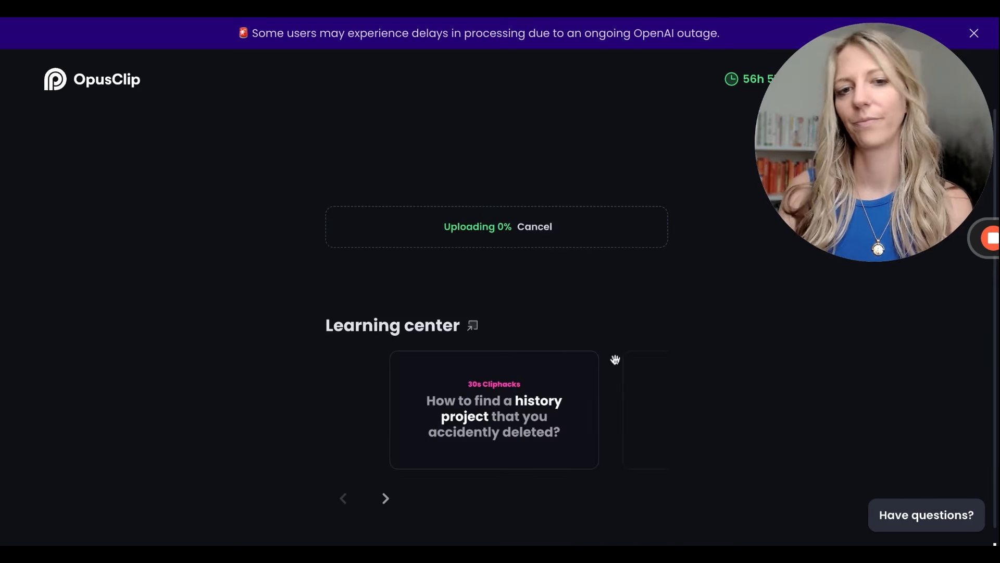
mouse_move(709, 382)
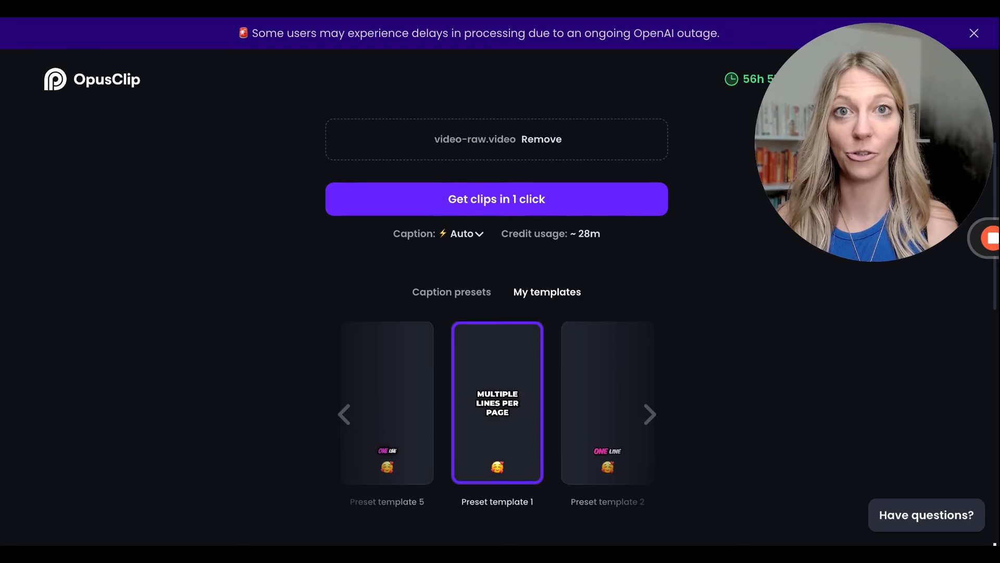
Step: Browse the caption templates and preview a different one
scroll(down, 3)
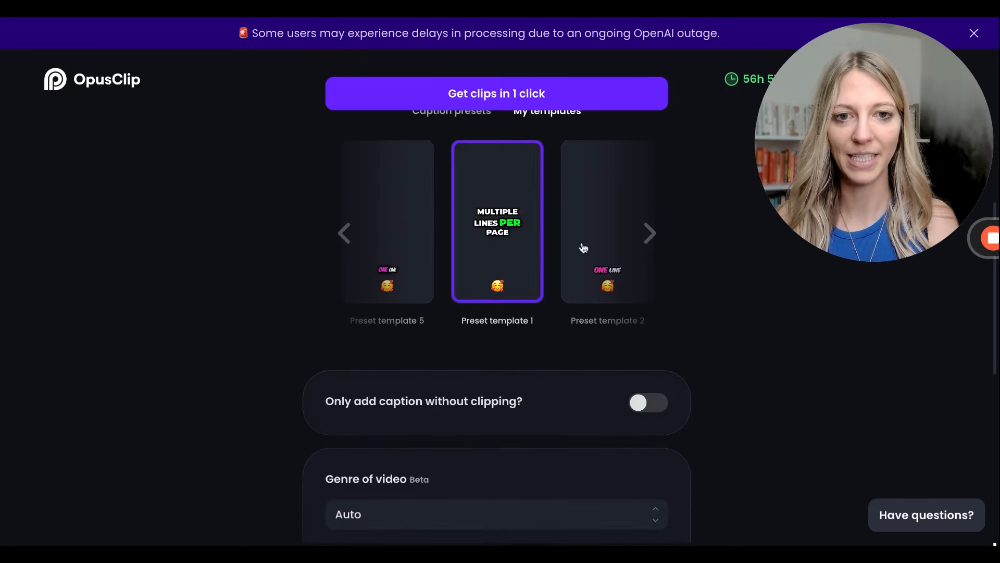
click(650, 234)
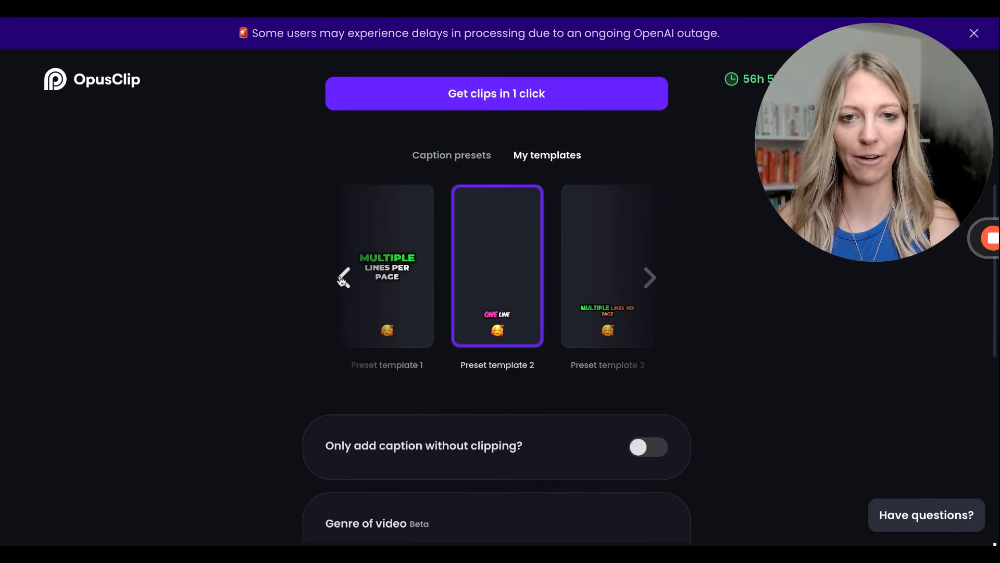
scroll(down, 3)
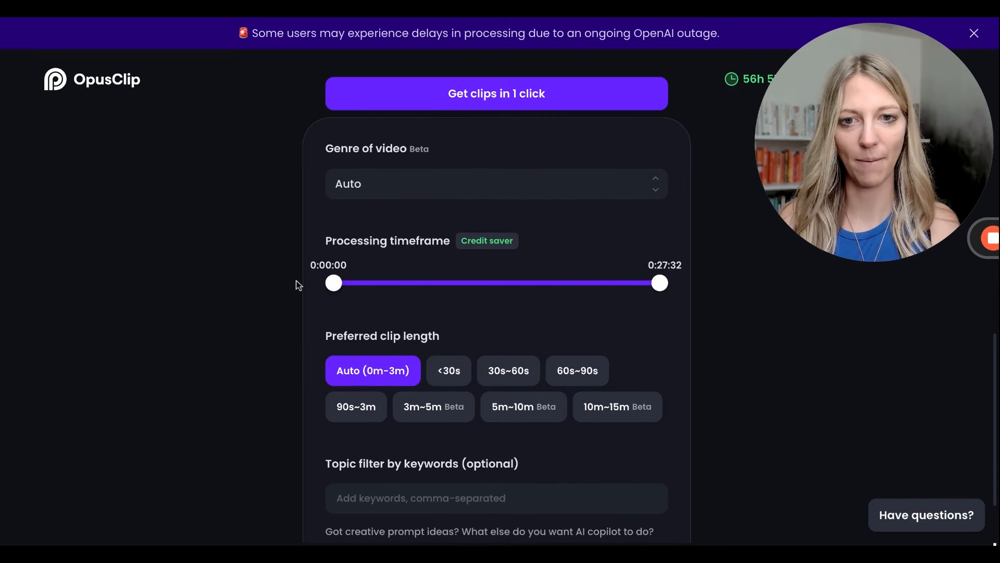
Step: Set preferred clip length to '<30s' and generate clips in one click
scroll(down, 3)
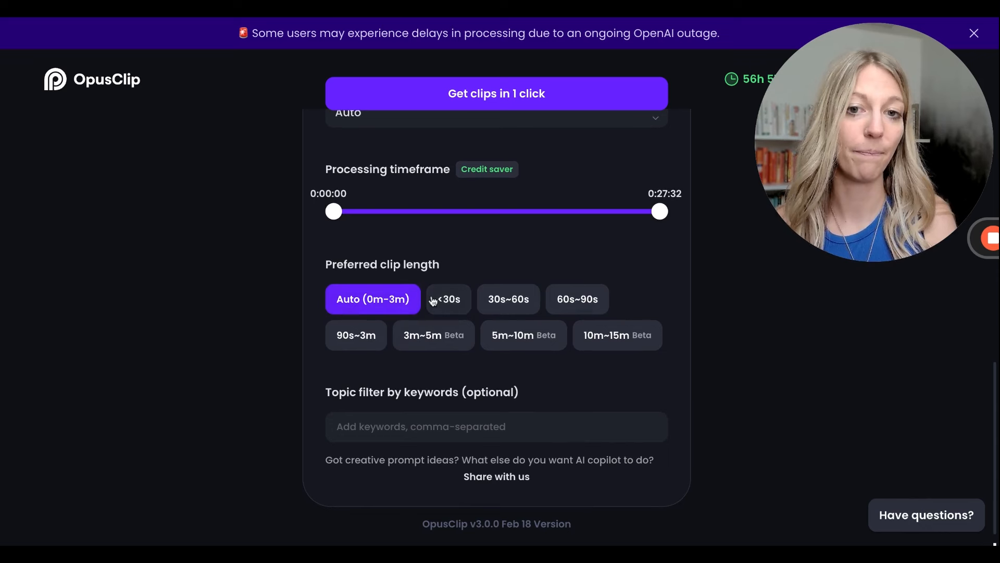
mouse_move(389, 313)
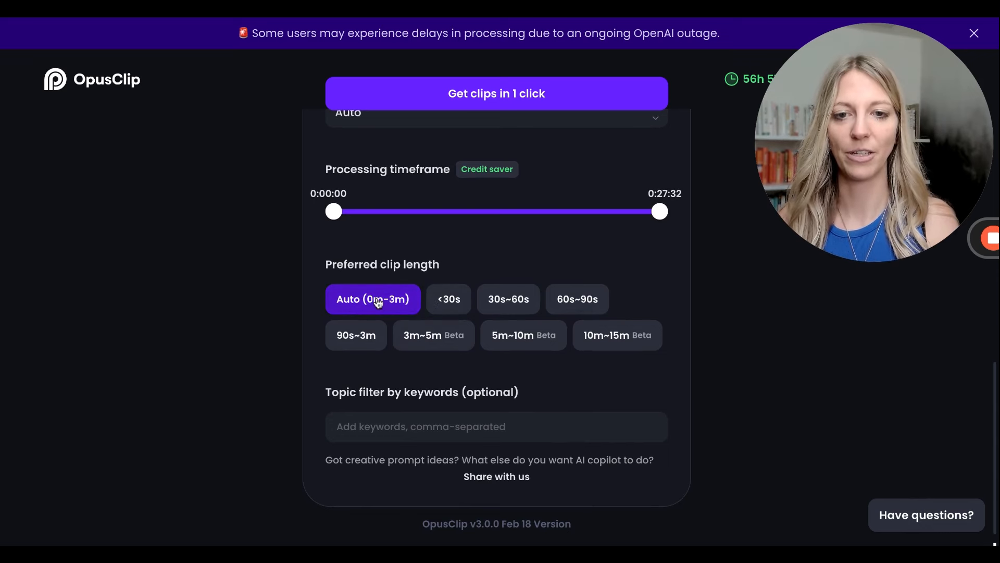
mouse_move(461, 299)
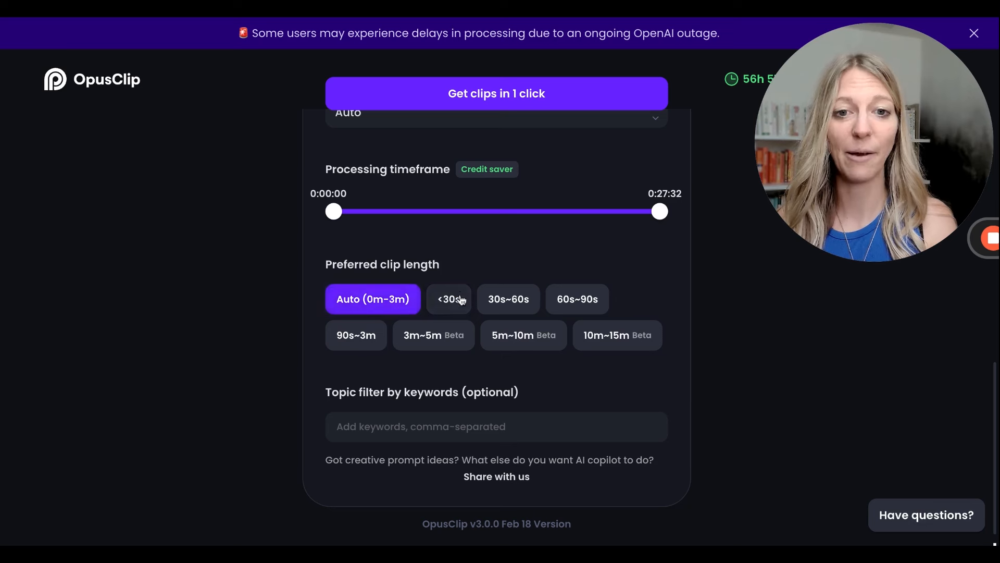
click(449, 299)
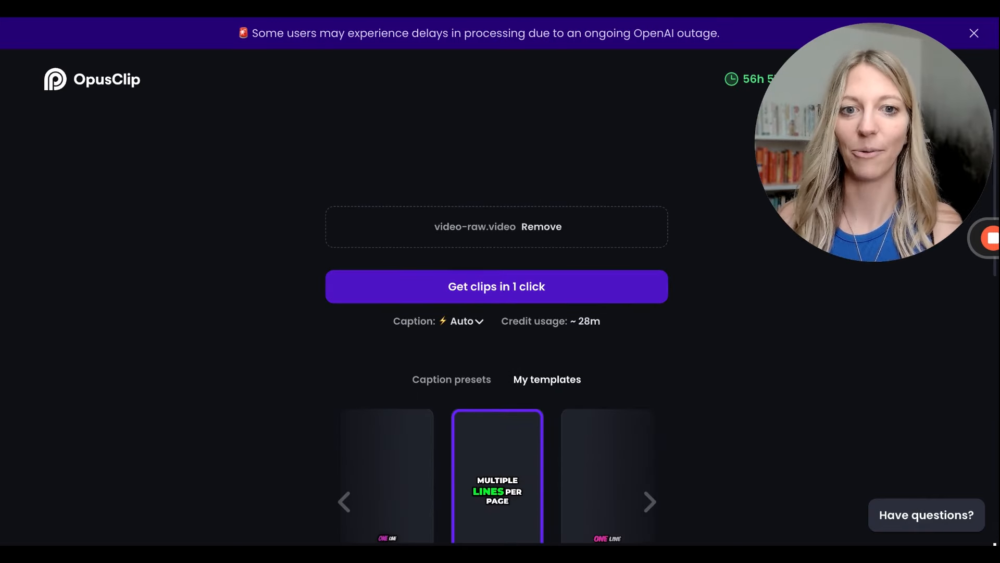
click(496, 287)
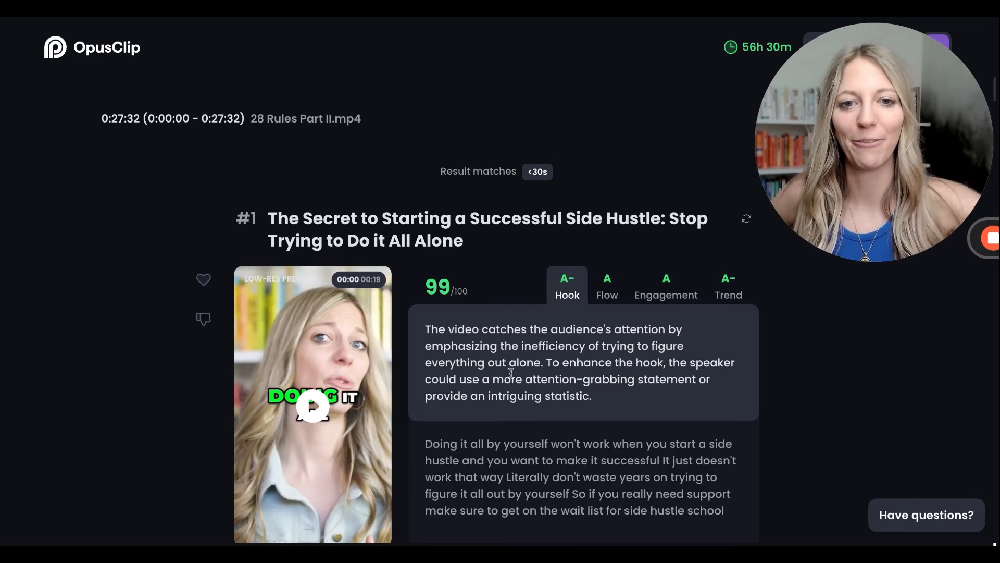
Step: Scroll through the ranked results, then open clip #1 with the Edit clip pencil
scroll(down, 3)
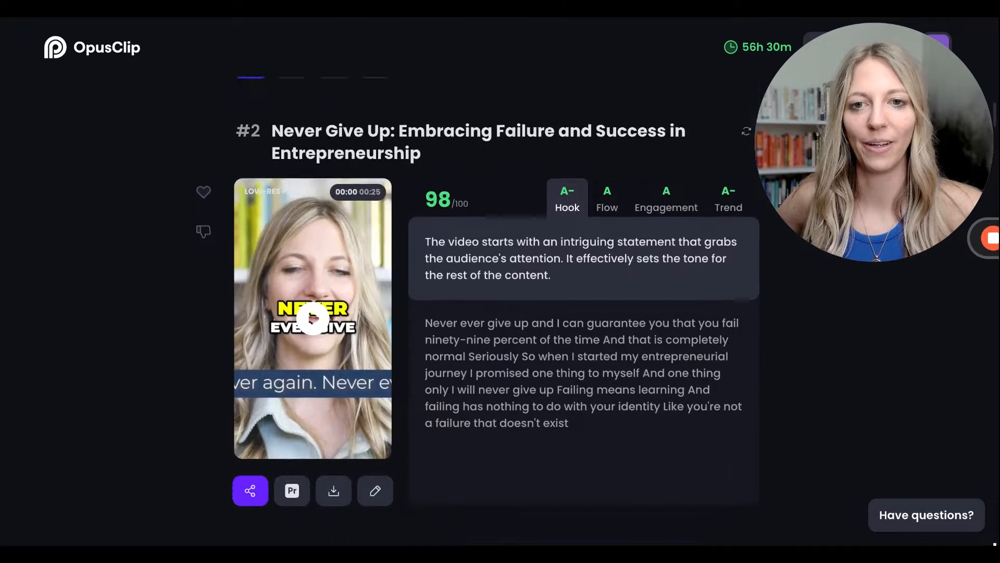
scroll(down, 3)
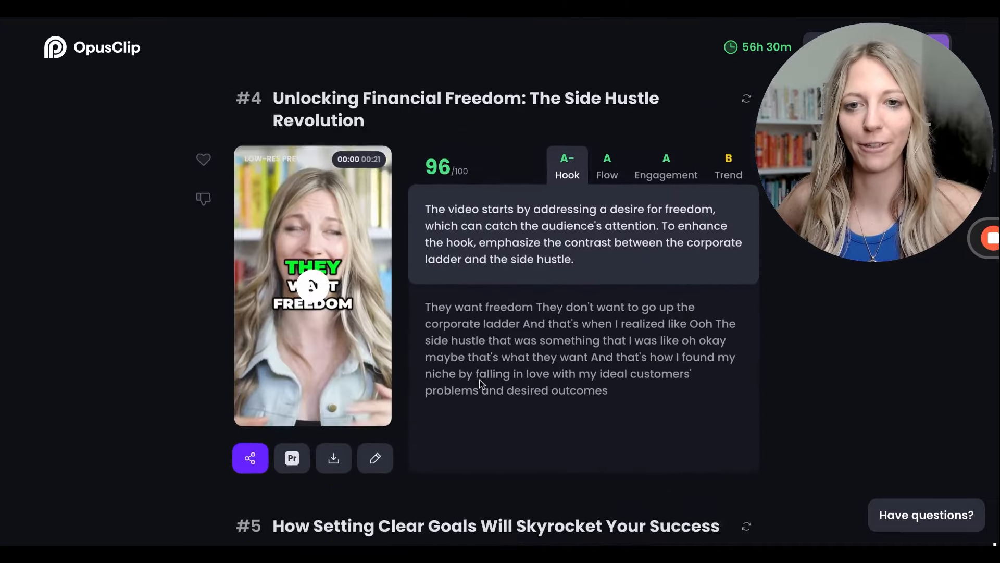
scroll(down, 3)
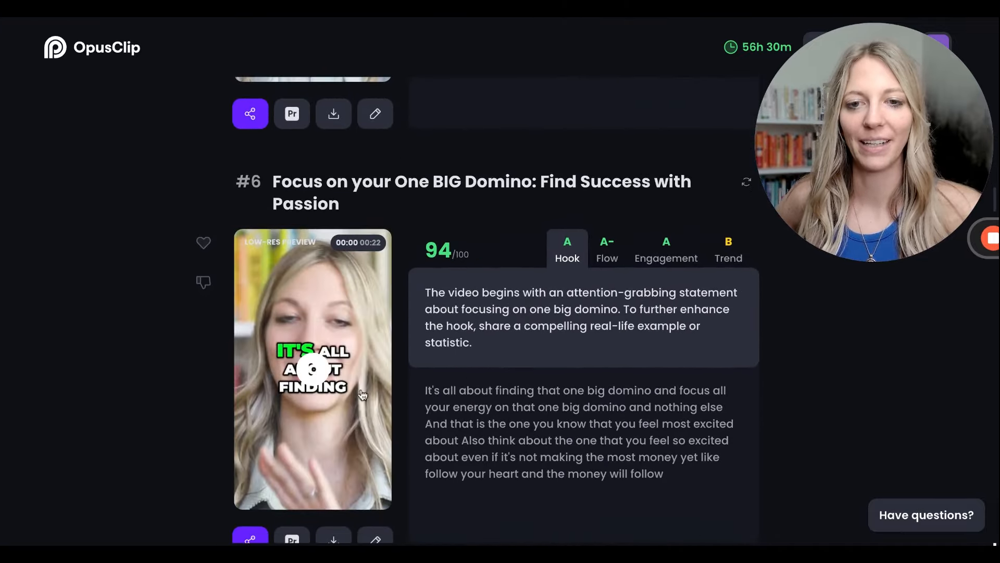
scroll(down, 3)
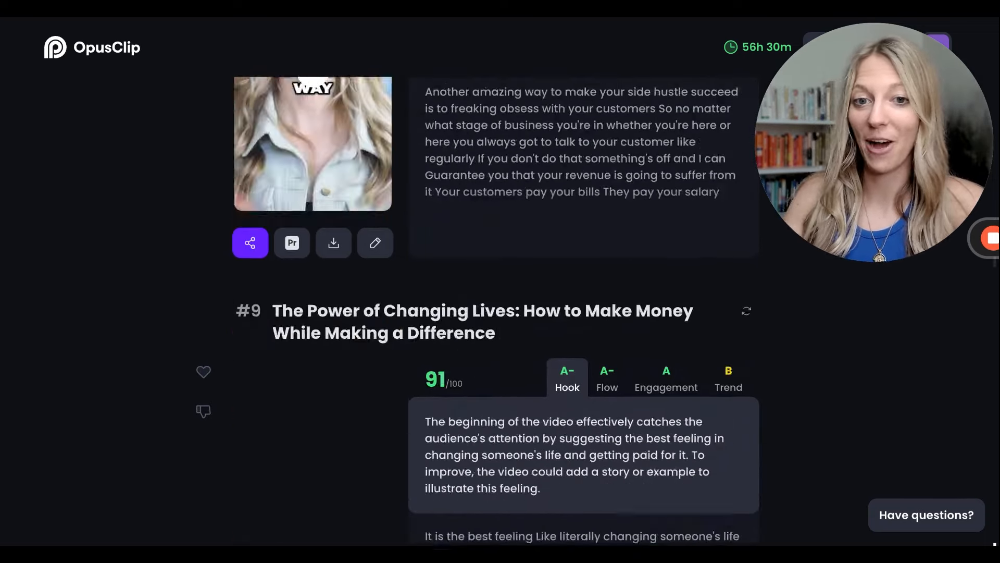
scroll(down, 3)
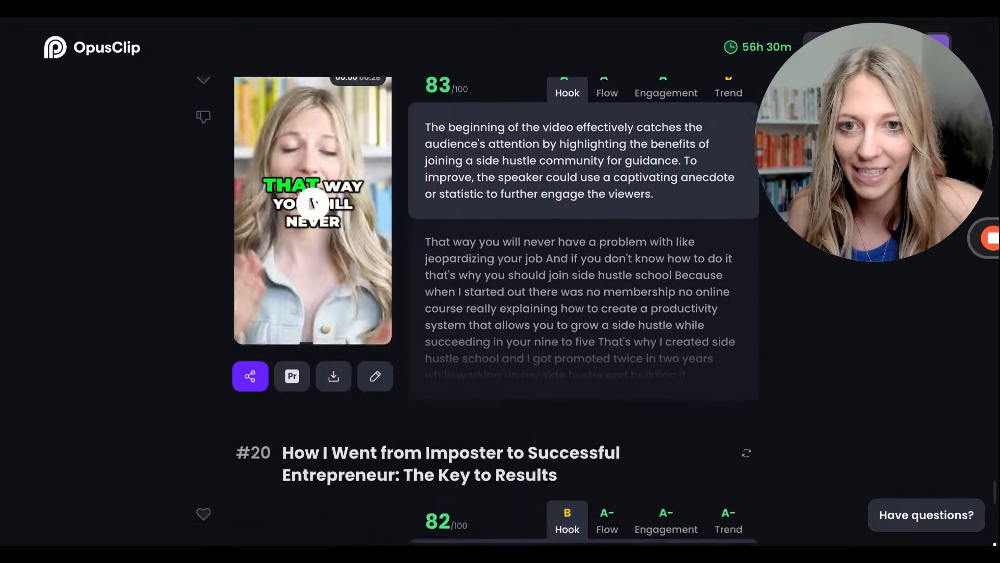
scroll(down, 3)
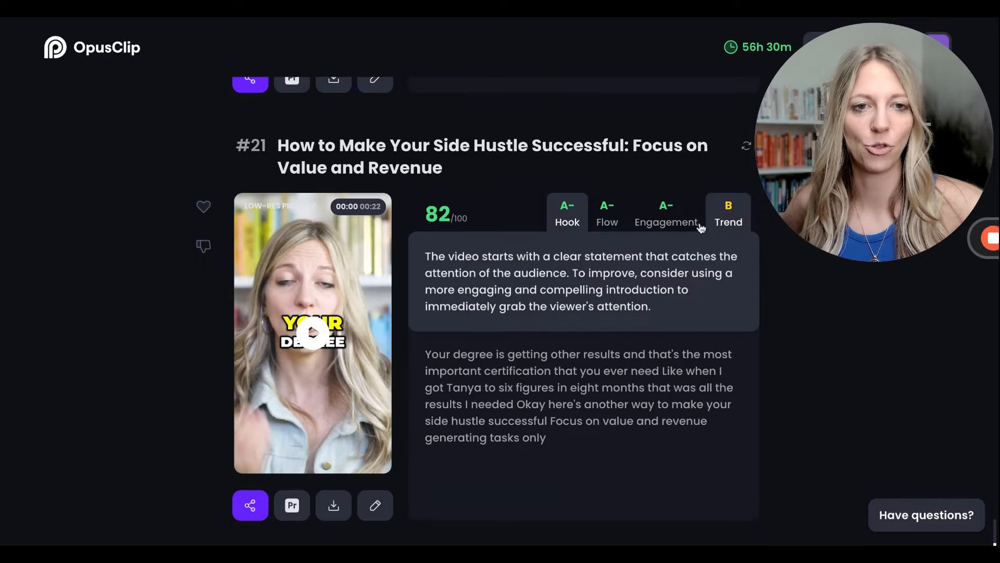
scroll(down, 3)
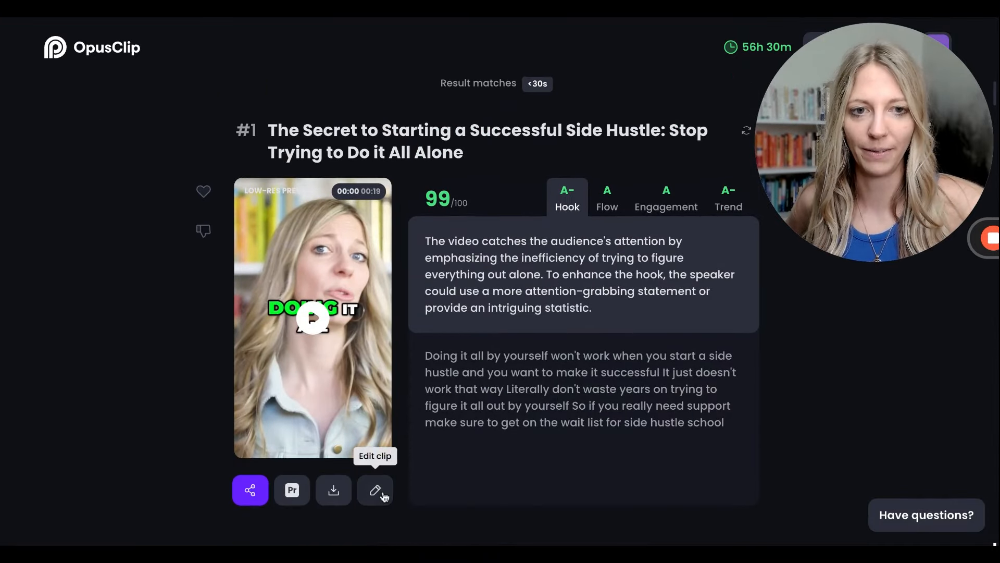
click(375, 490)
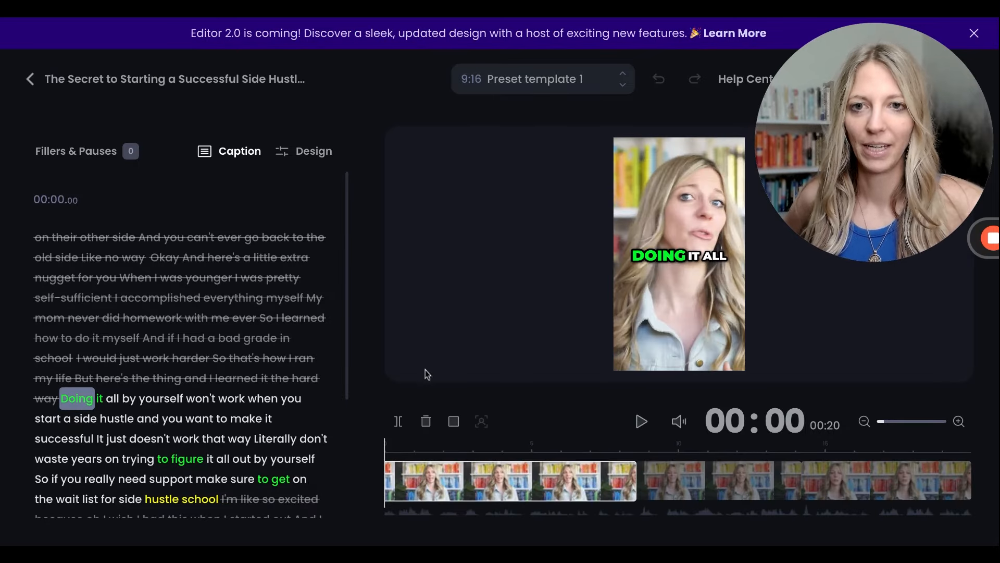
mouse_move(178, 435)
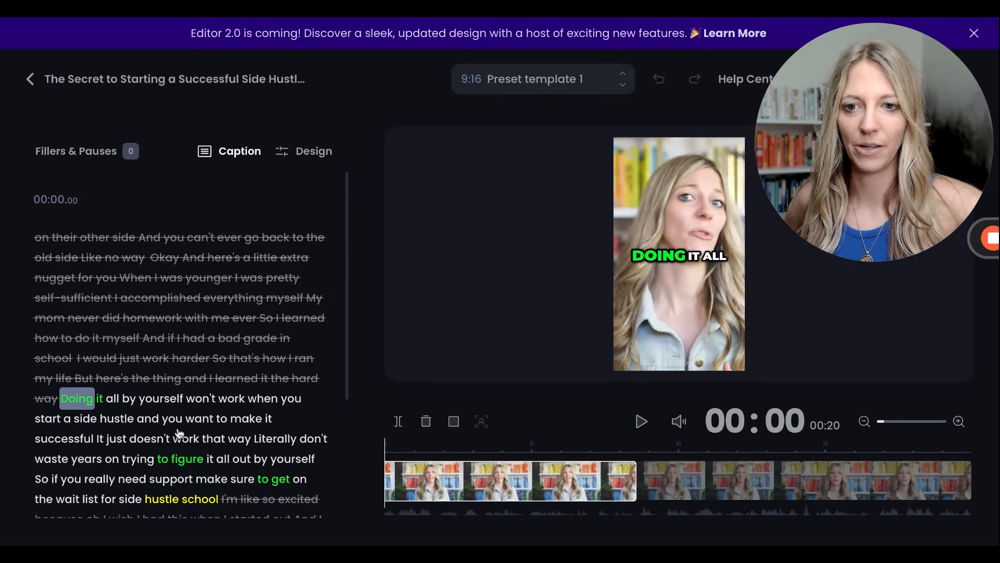
Step: Jump playback to the transcript word 'won't' and open the Design tab
scroll(down, 3)
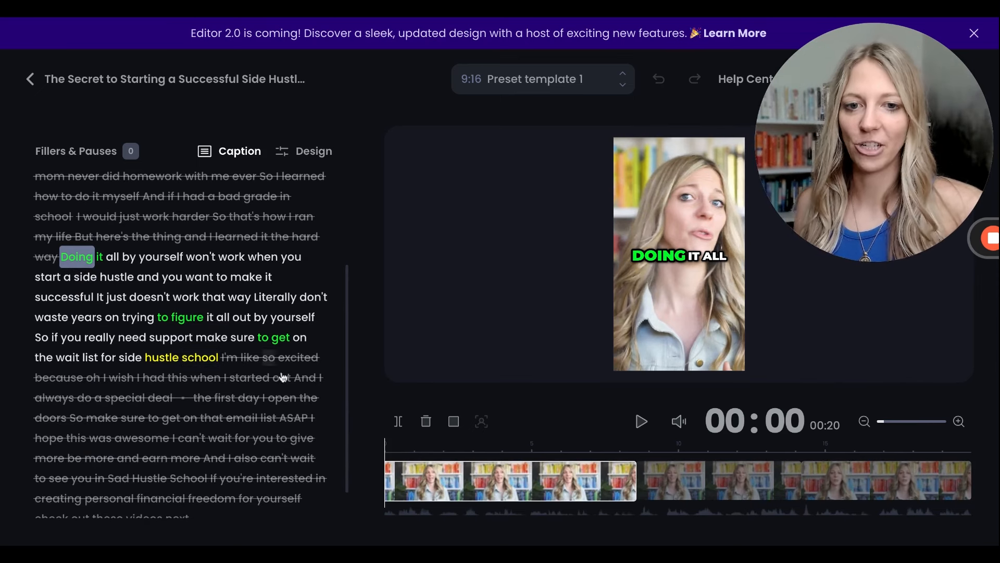
click(439, 481)
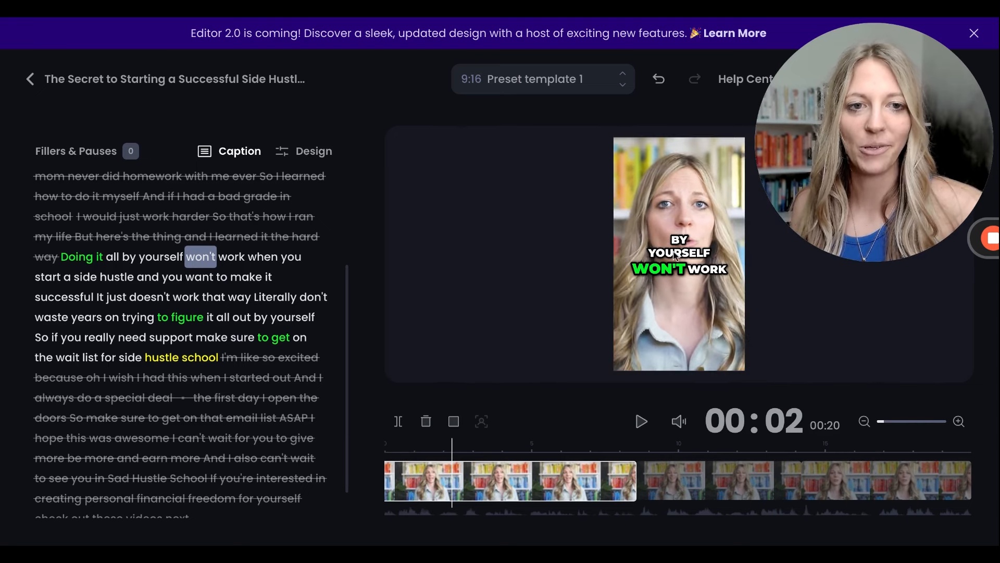
mouse_move(676, 294)
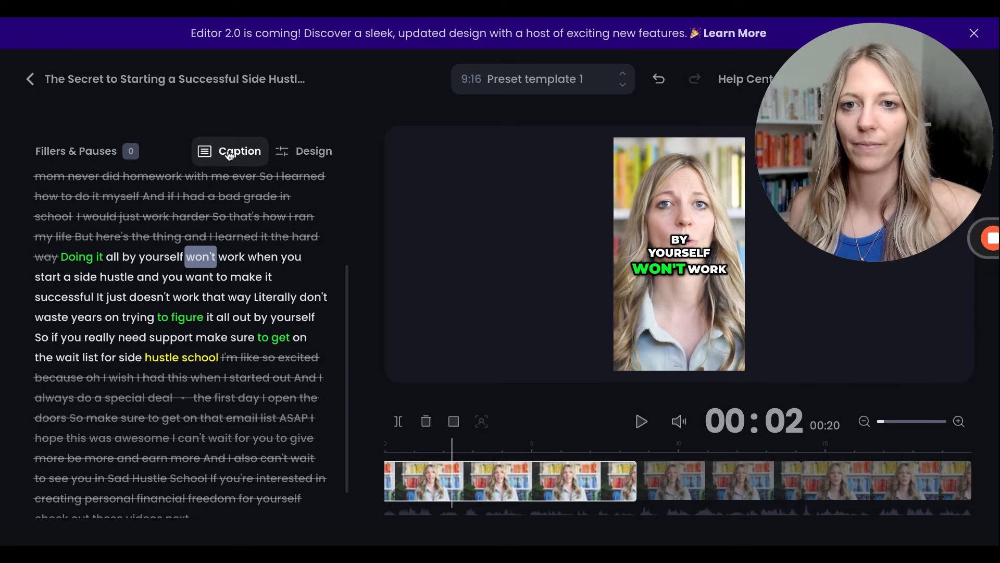
click(313, 151)
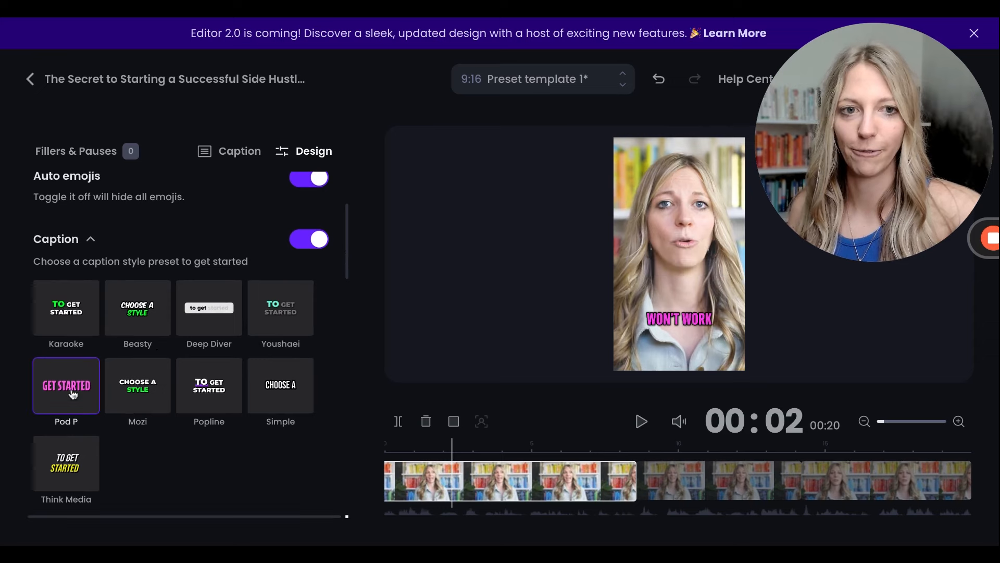
Step: Apply the Karaoke caption preset with one line per page and Underline transition
click(66, 307)
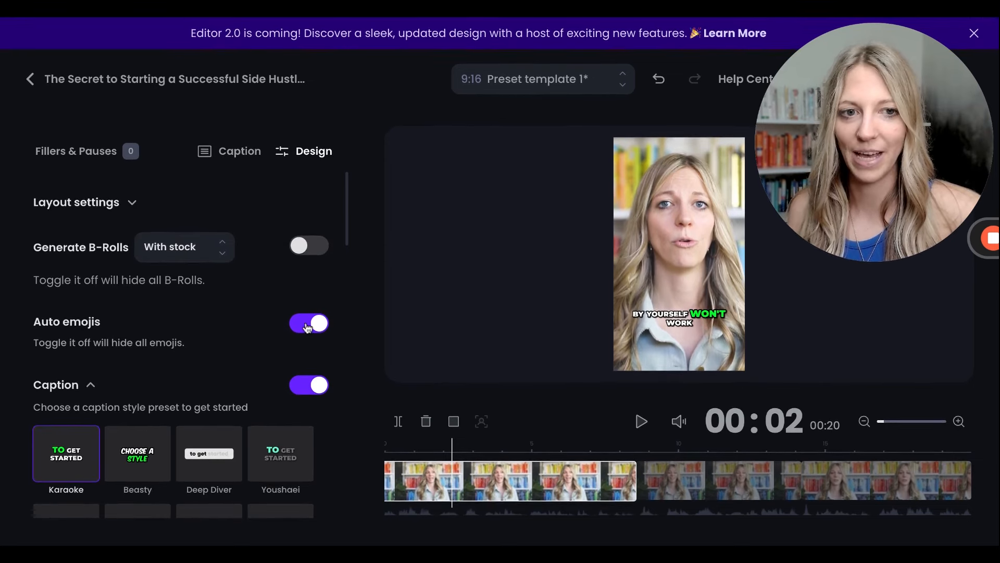
scroll(down, 3)
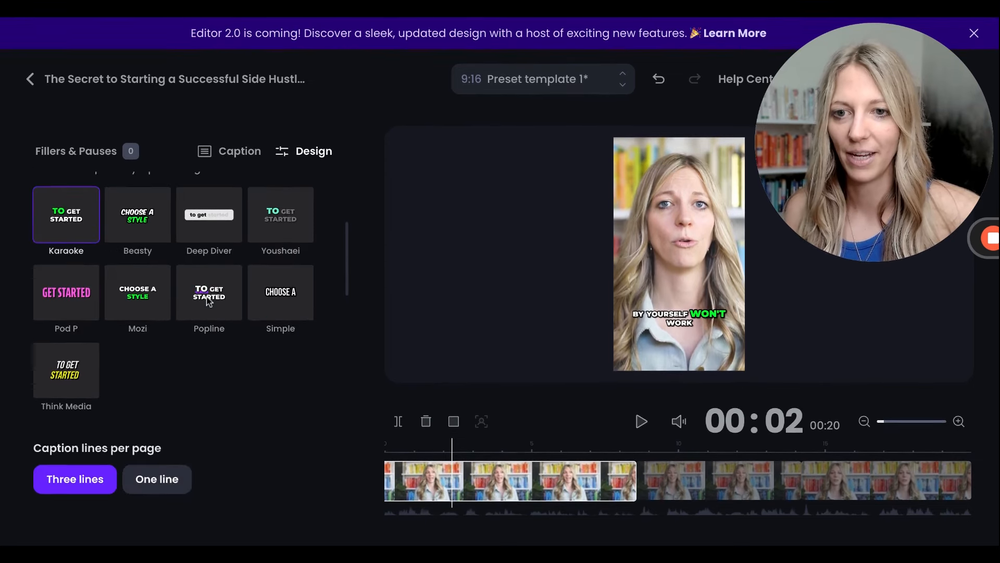
scroll(down, 3)
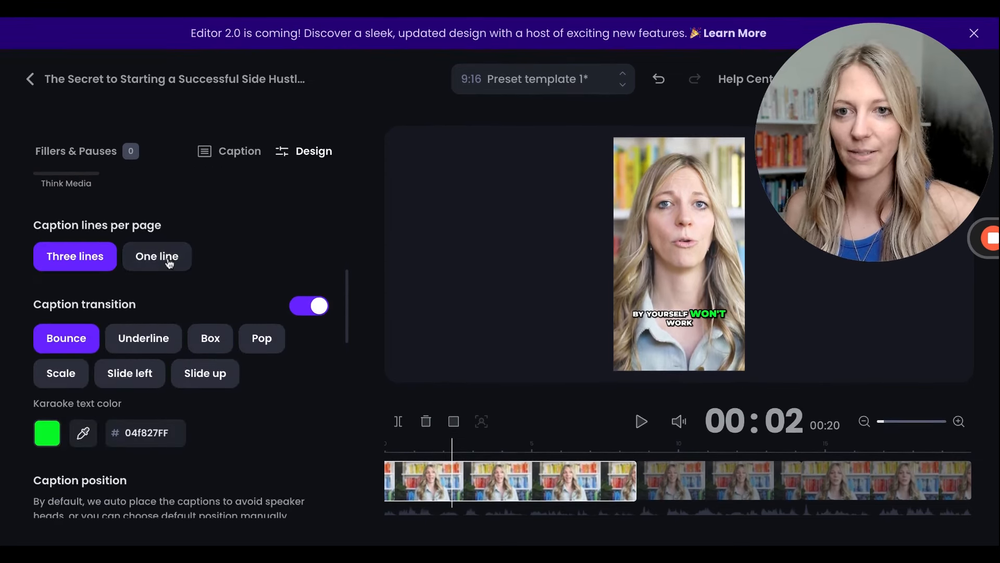
click(157, 256)
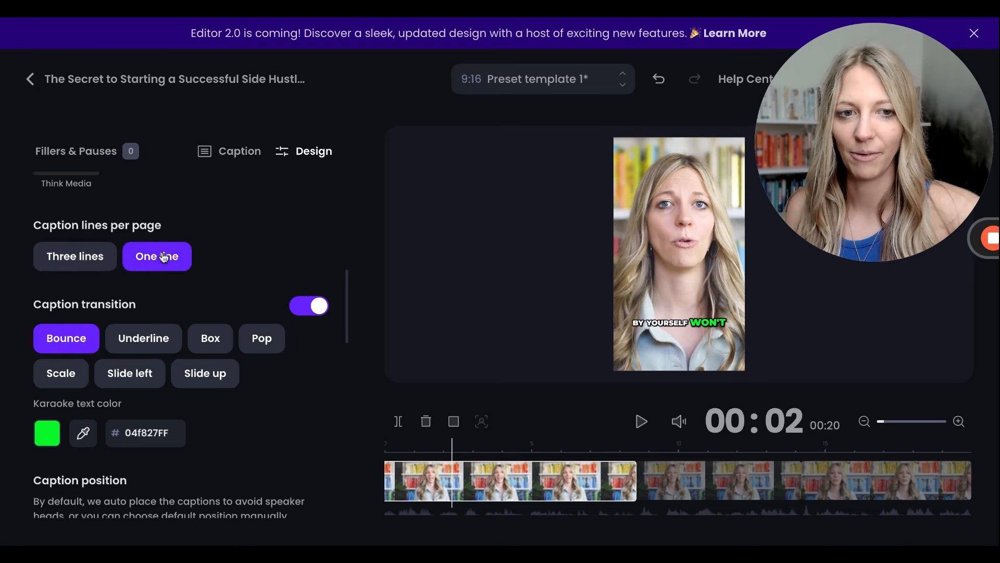
scroll(down, 3)
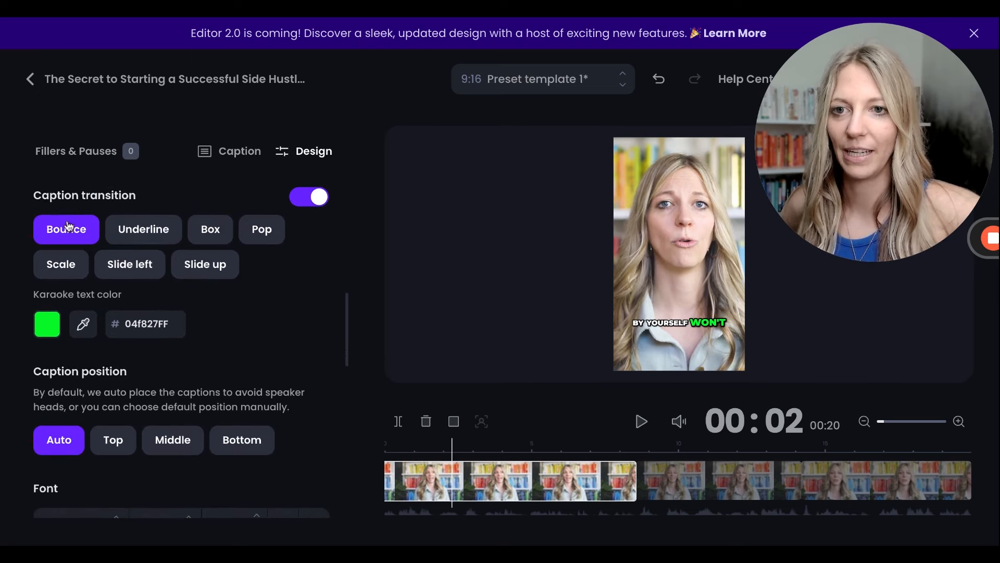
click(143, 230)
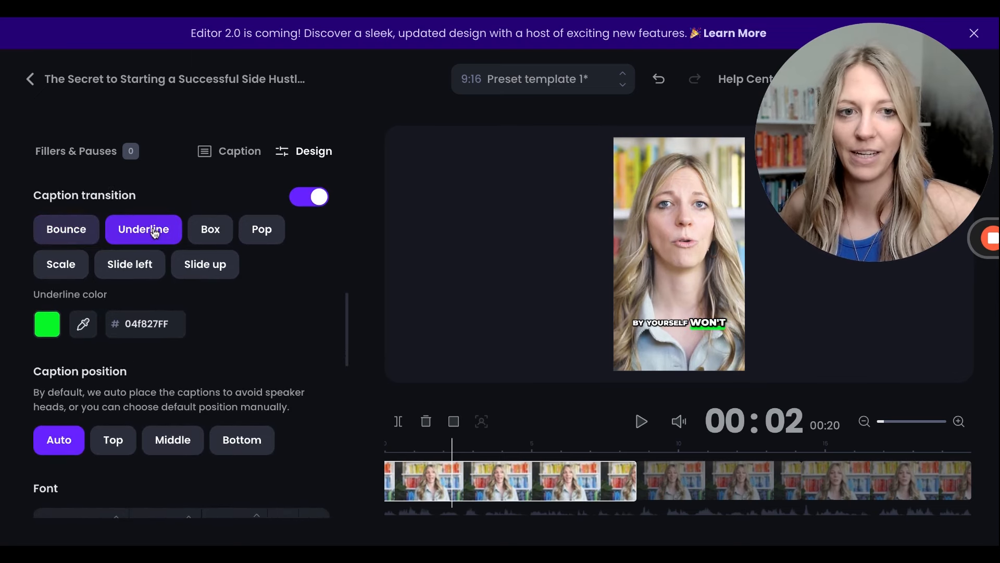
mouse_move(204, 240)
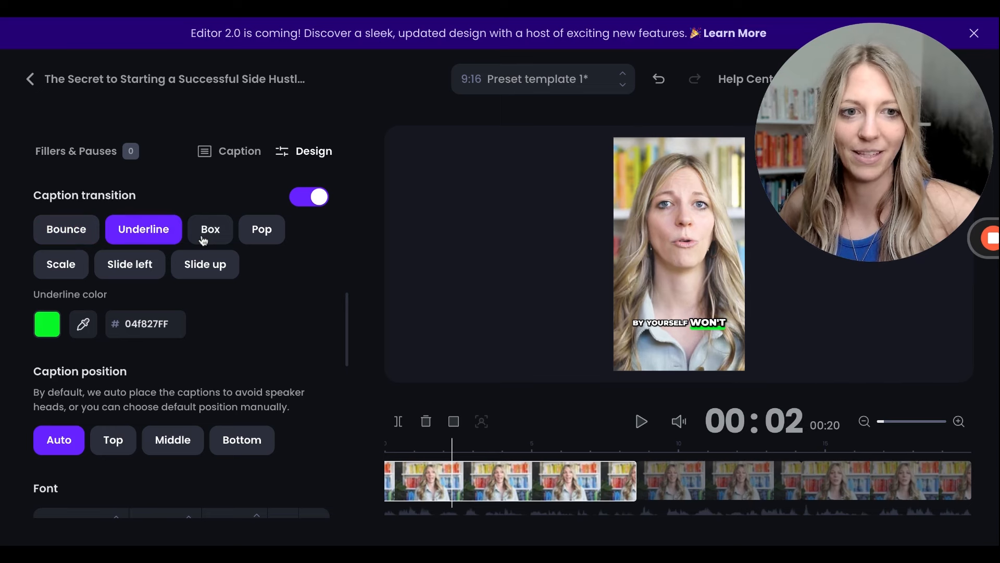
Step: Try Box, Pop and Slide up transitions, settle on Slide left, and advance playback to 00:05
click(210, 229)
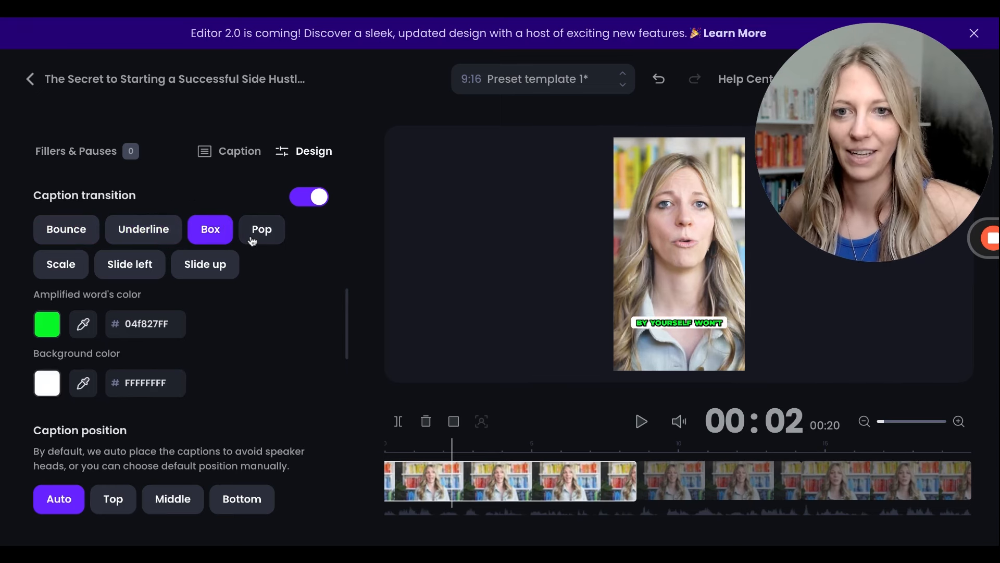
click(262, 229)
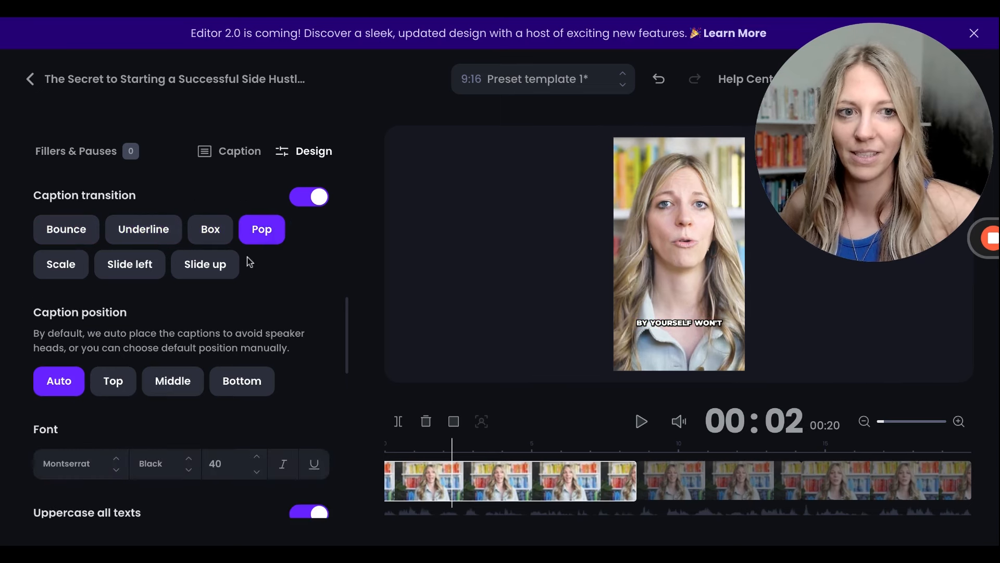
click(205, 264)
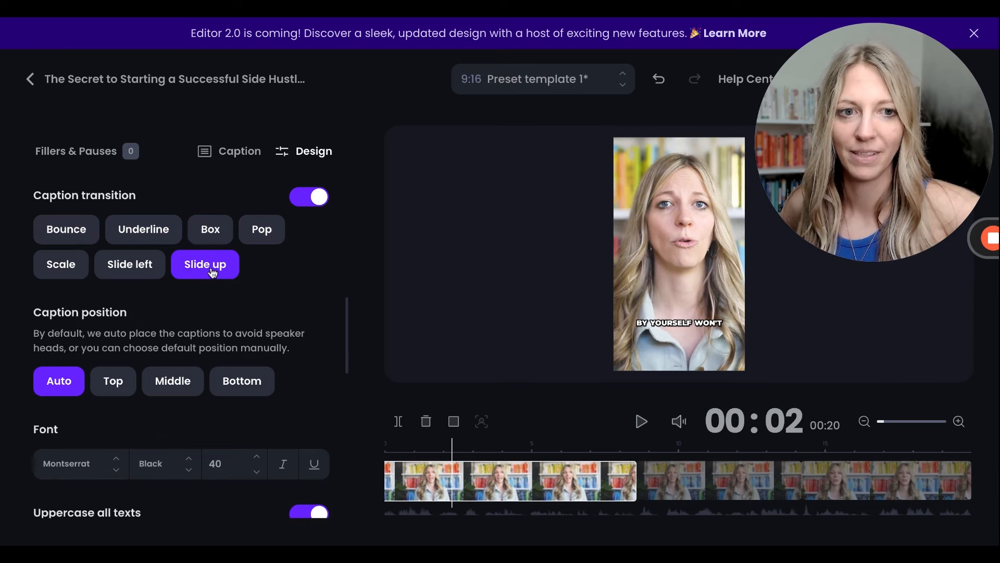
click(130, 264)
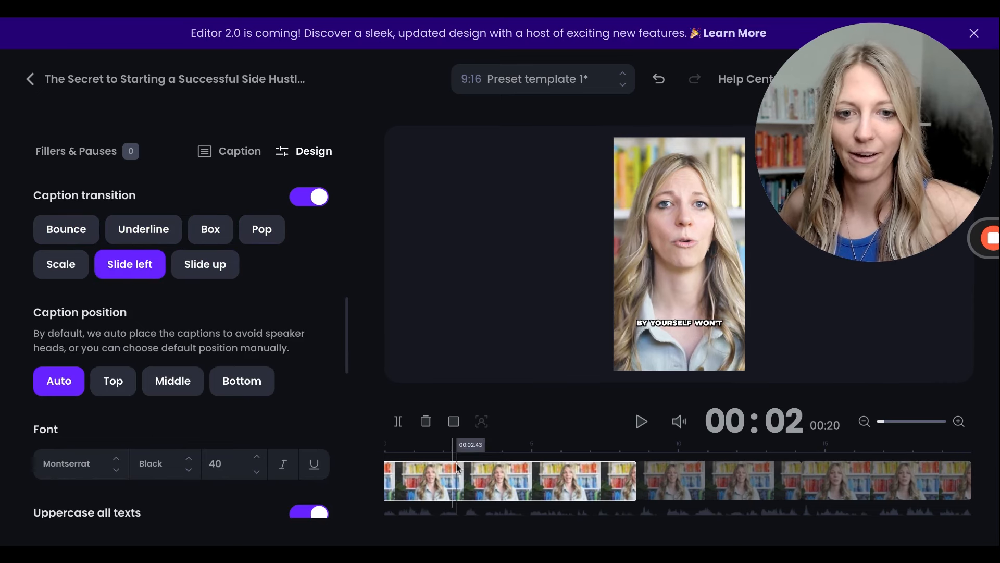
click(641, 421)
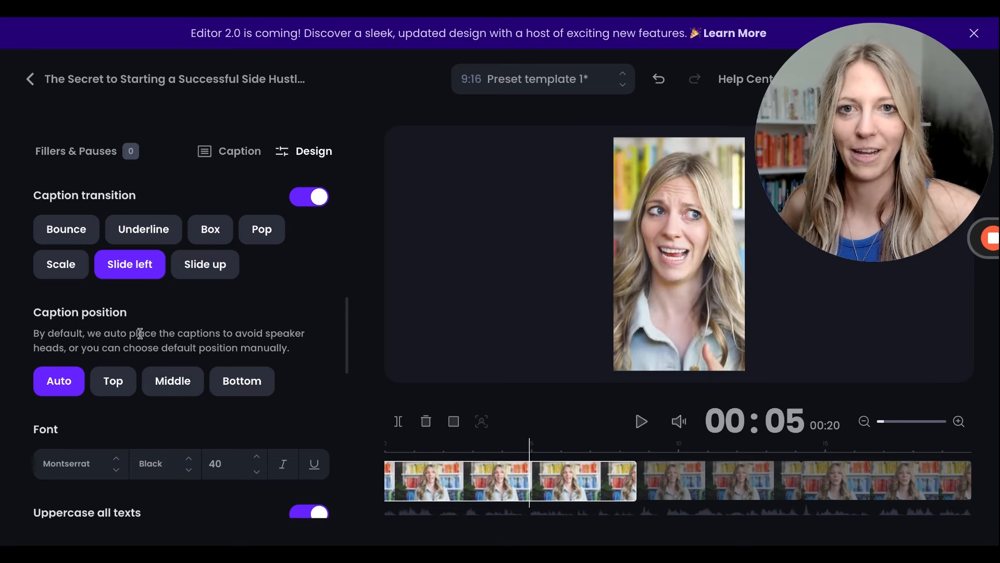
mouse_move(102, 359)
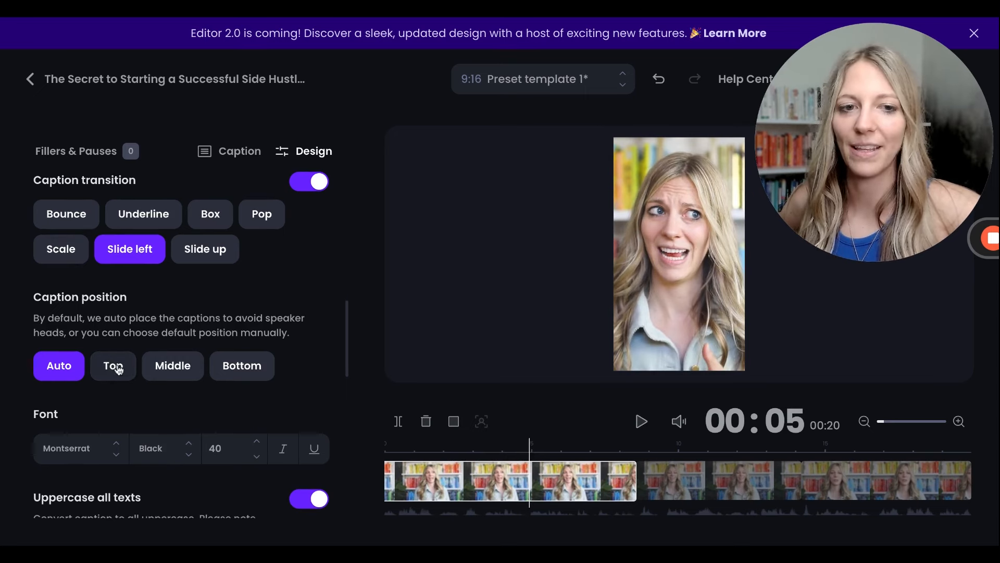
Step: Try Top, Bottom, Auto and Middle caption positions, finishing on Bottom
click(113, 366)
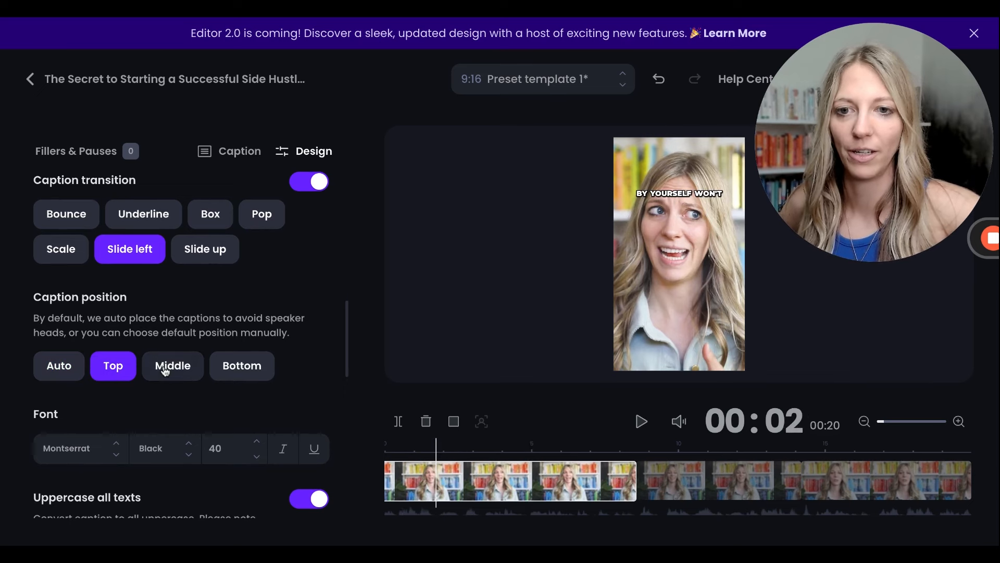
click(242, 366)
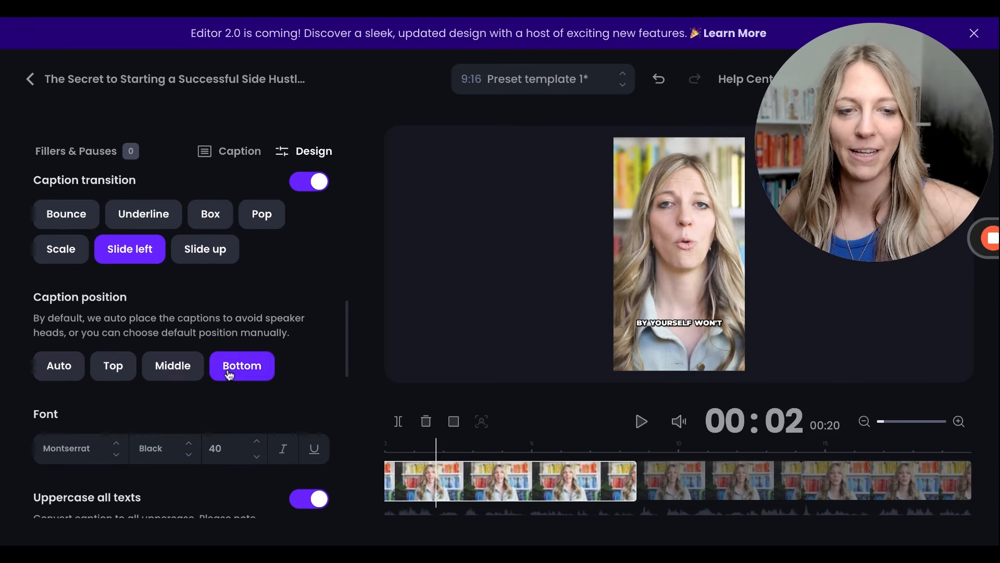
click(58, 366)
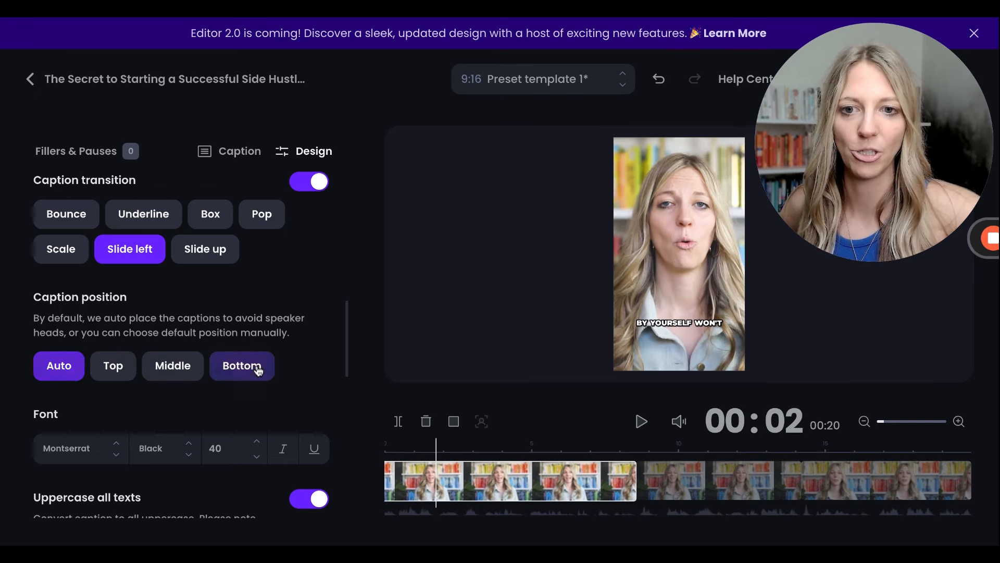
click(173, 366)
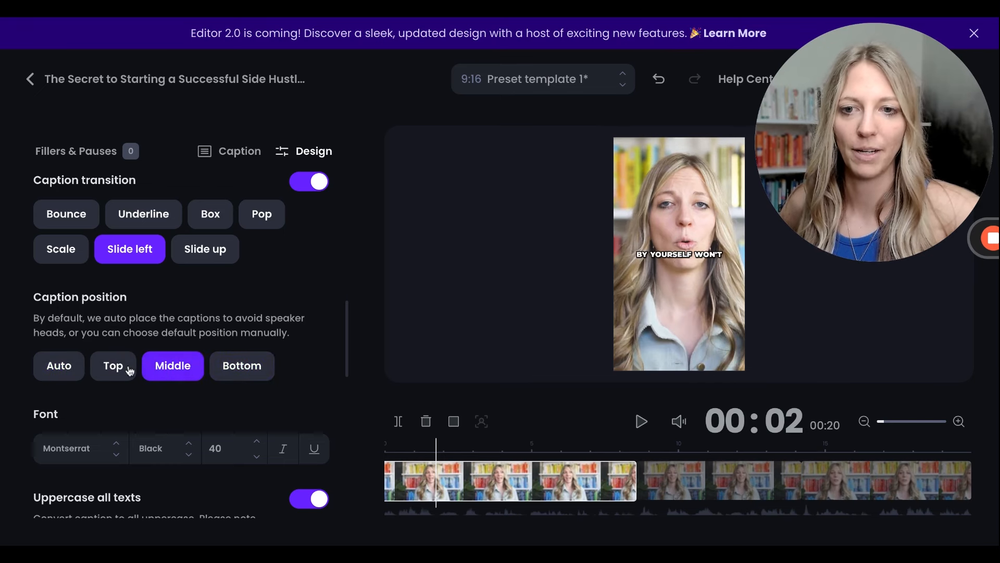
click(242, 366)
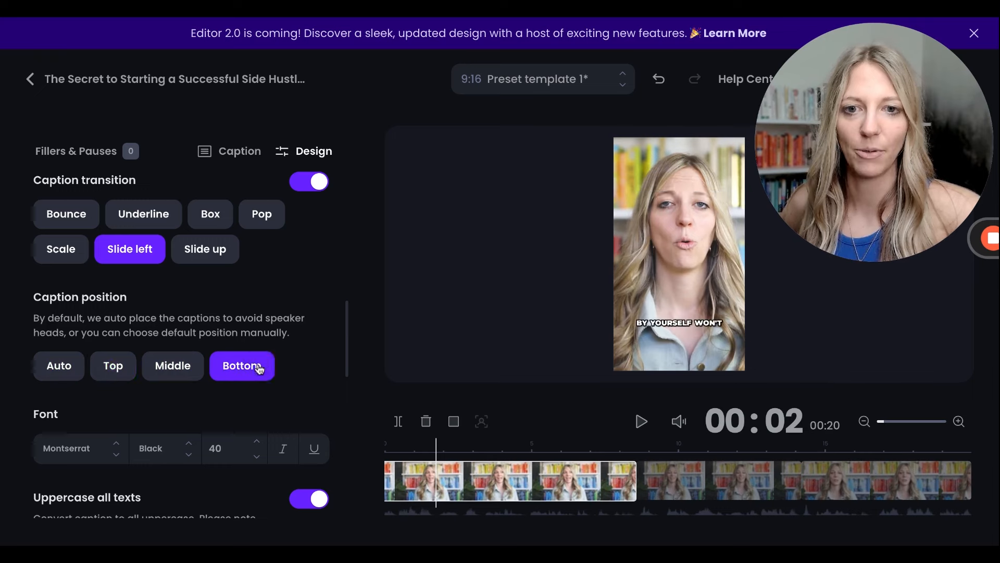
scroll(down, 3)
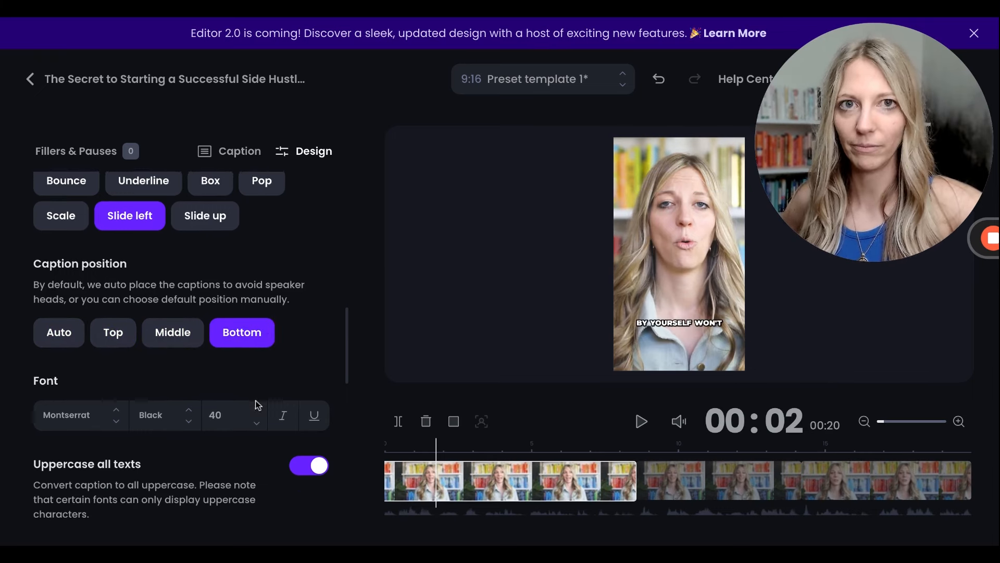
scroll(down, 3)
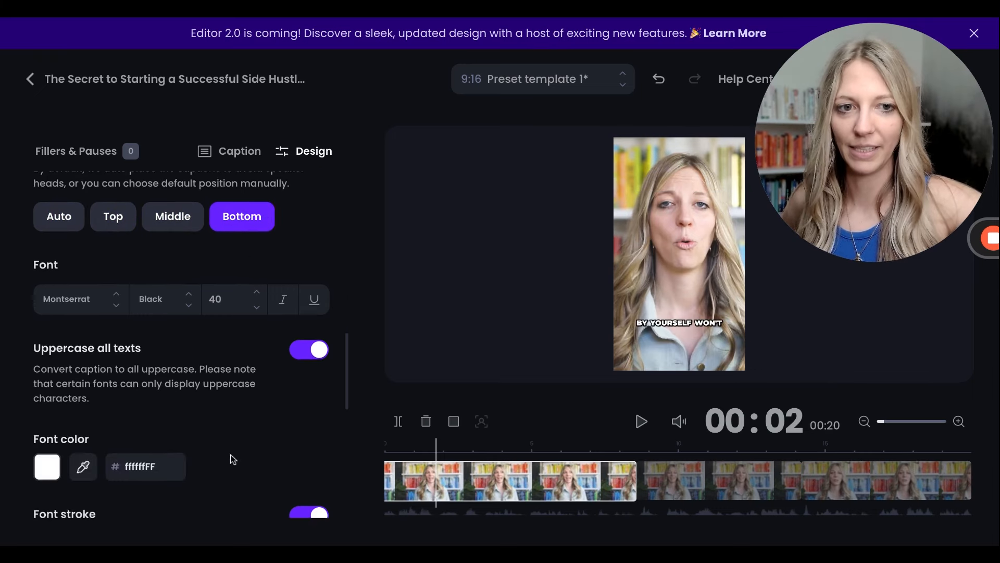
click(308, 333)
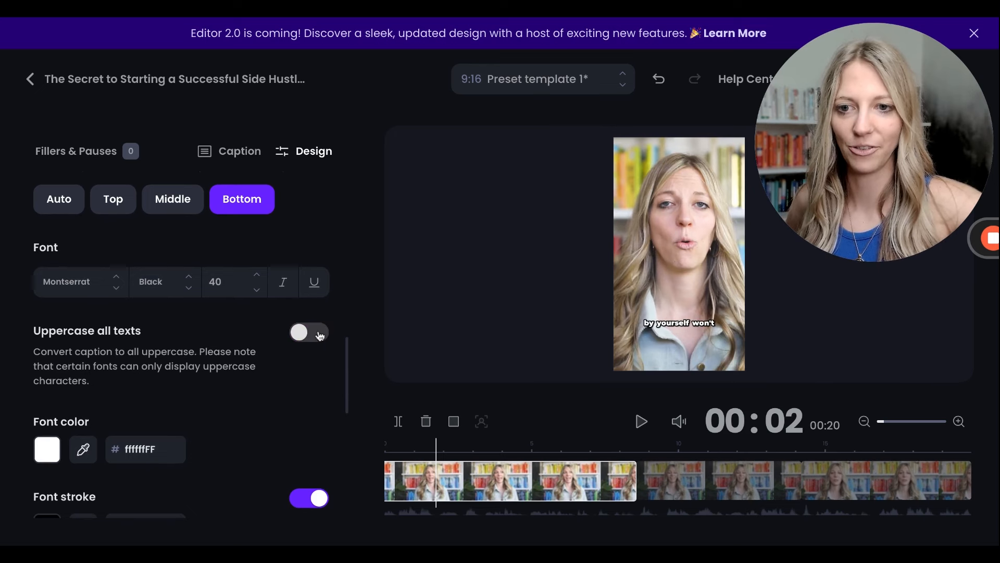
click(309, 332)
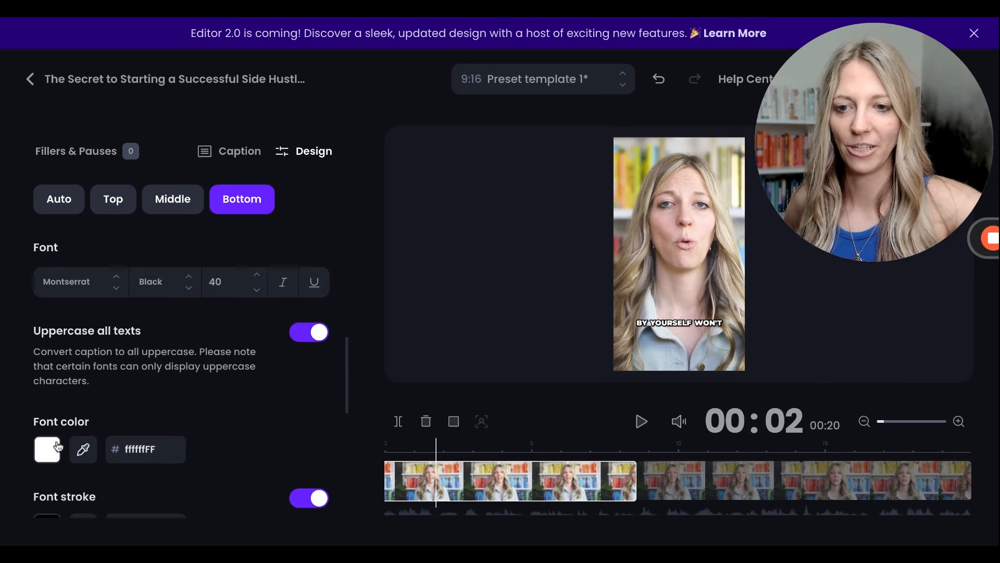
scroll(down, 3)
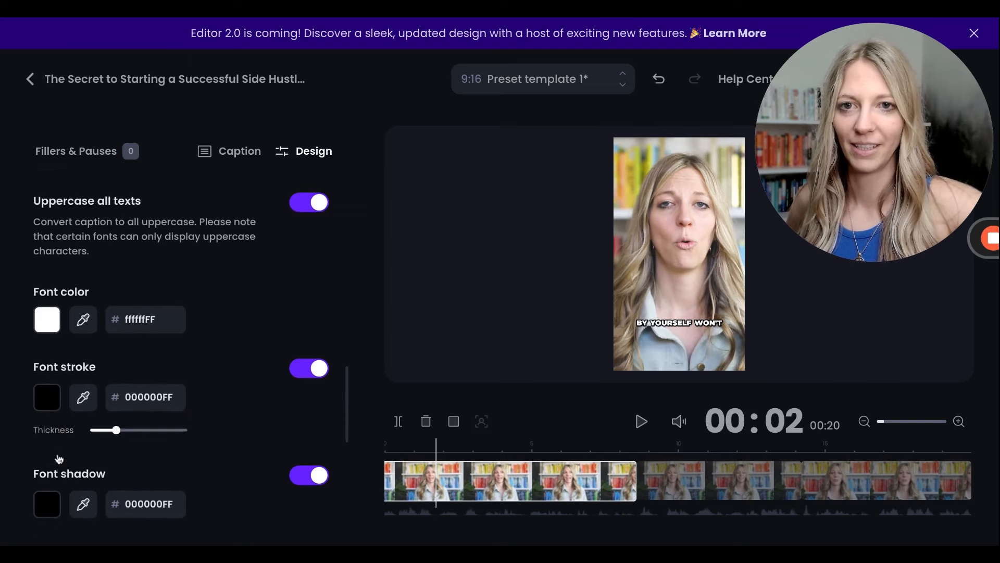
scroll(down, 3)
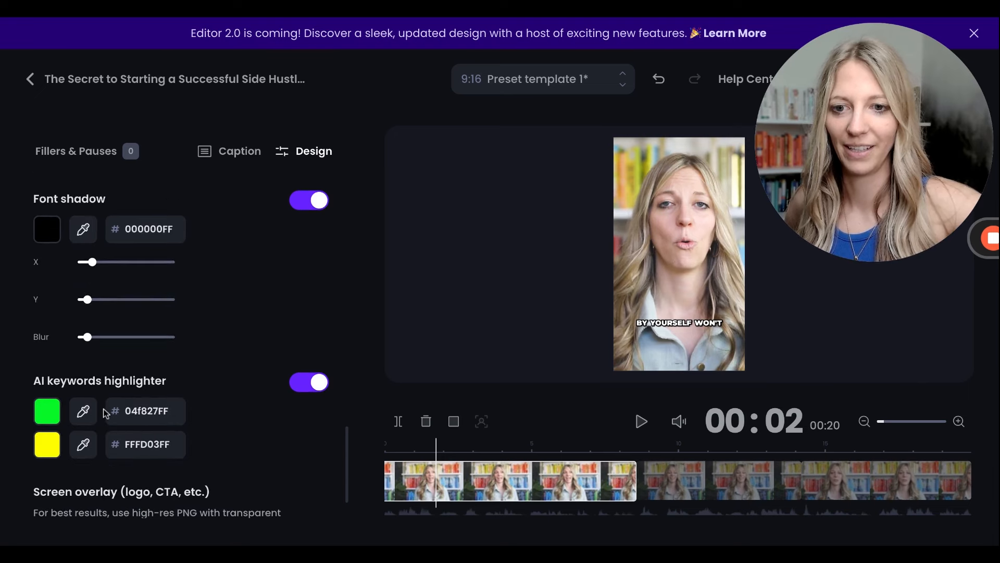
scroll(down, 3)
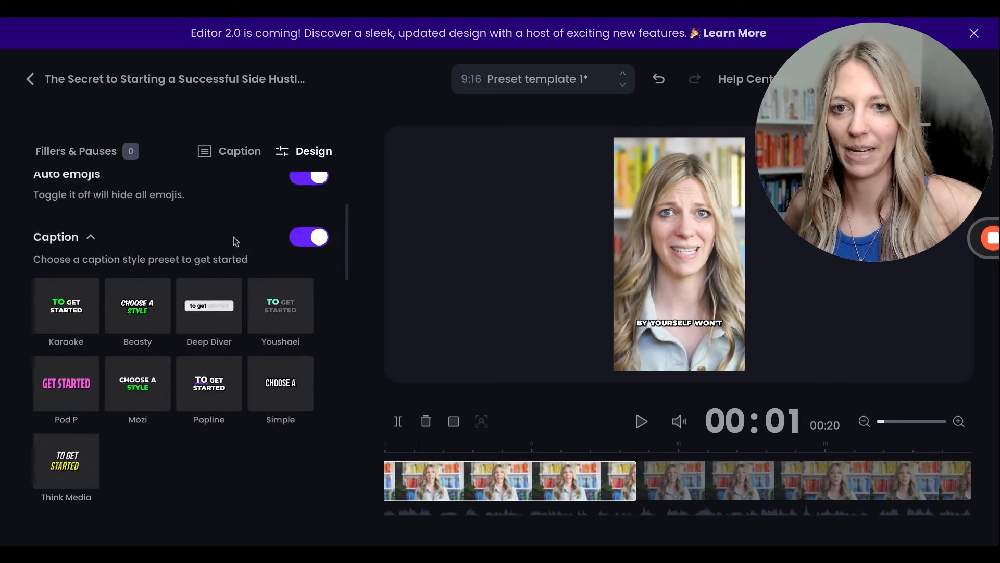
click(240, 151)
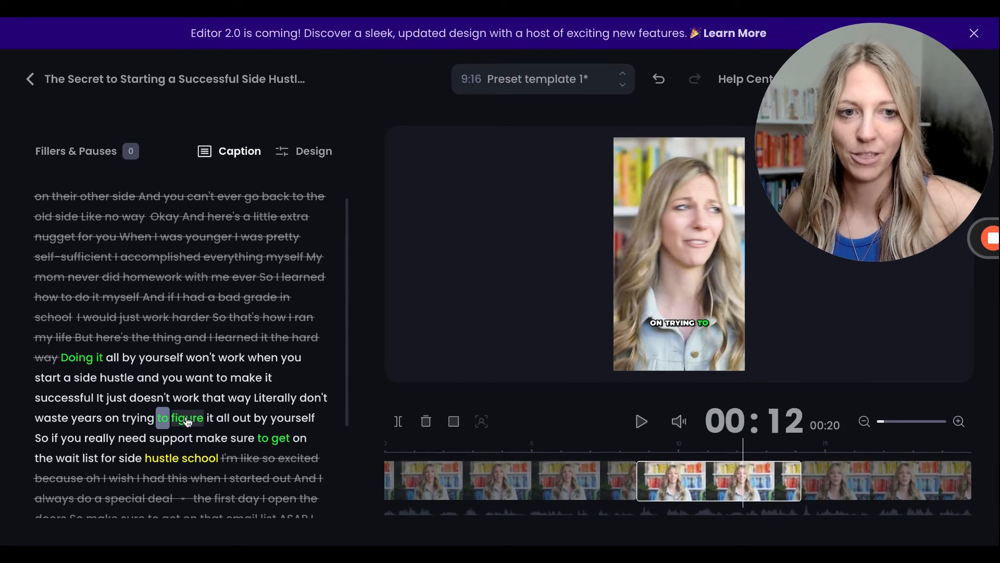
click(187, 418)
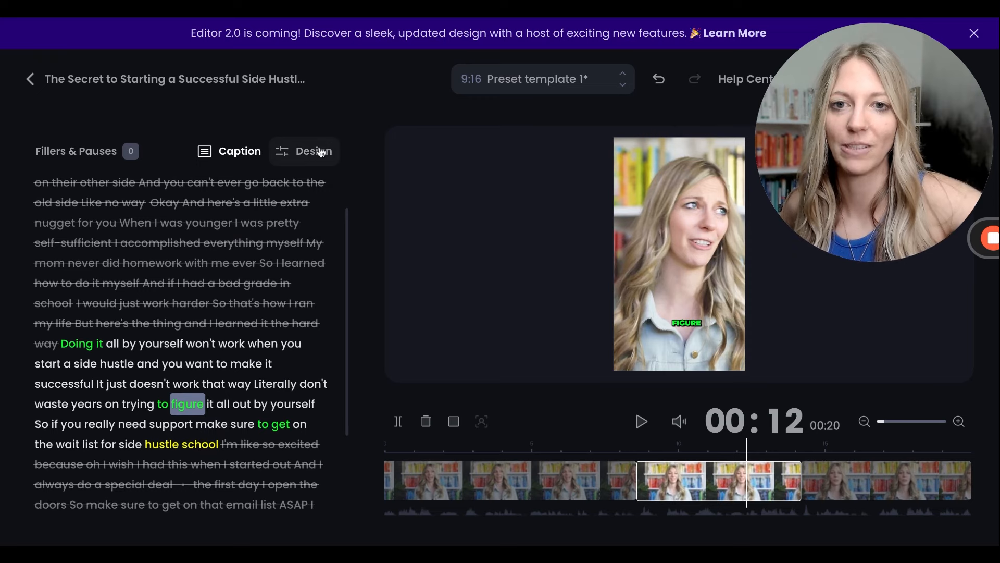
click(313, 151)
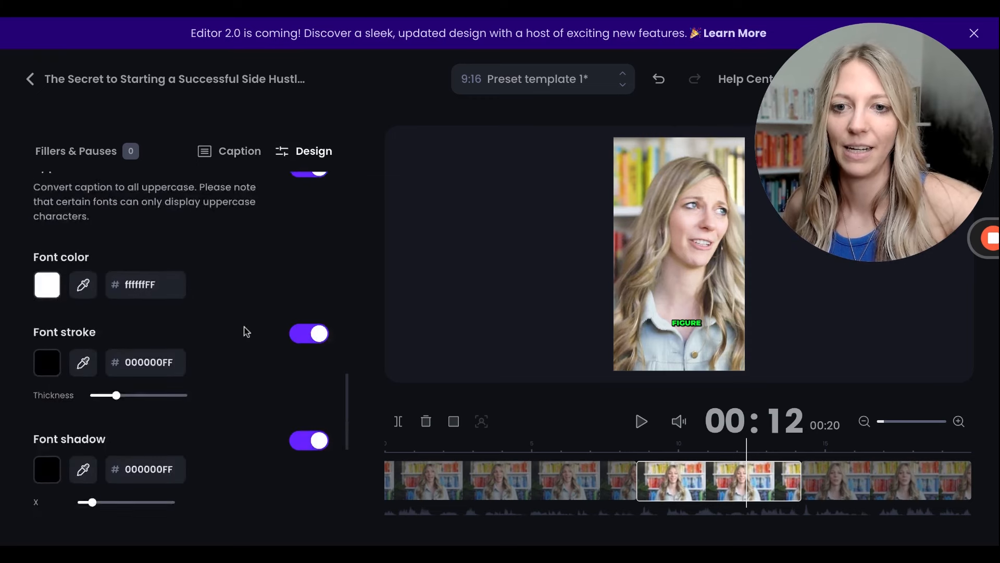
scroll(down, 3)
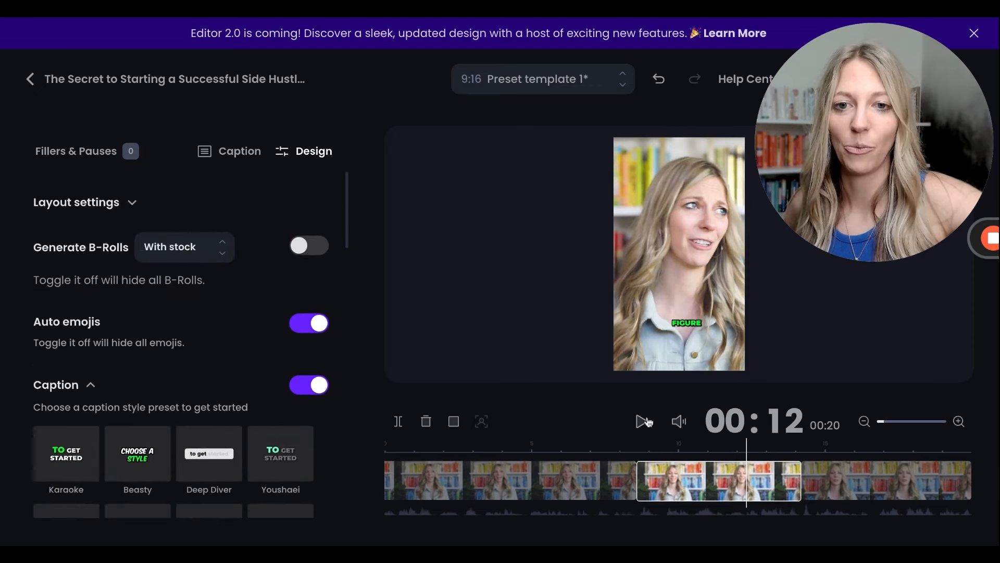
Step: Save & Compile the clip with its Karaoke bottom-positioned captions
click(678, 253)
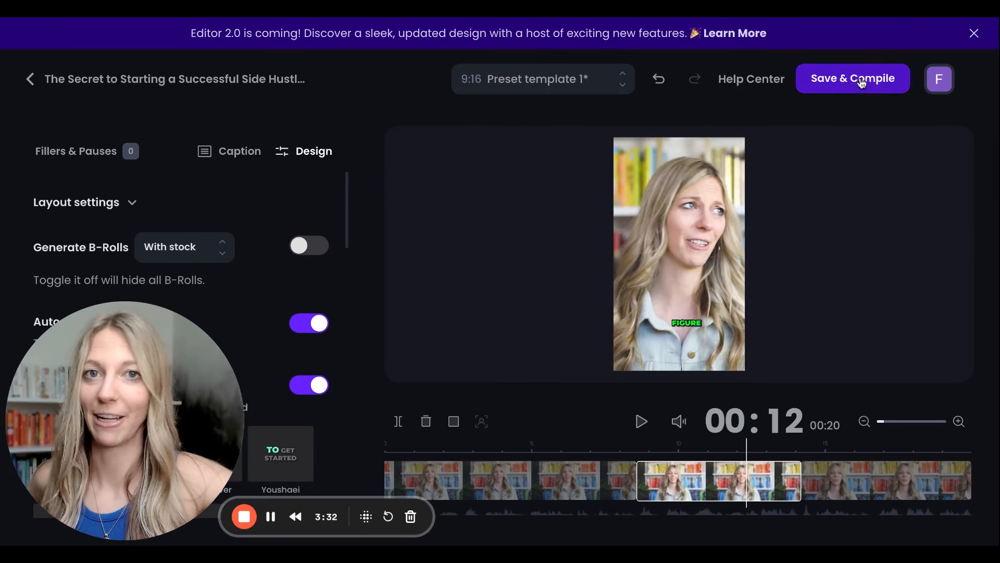
click(853, 79)
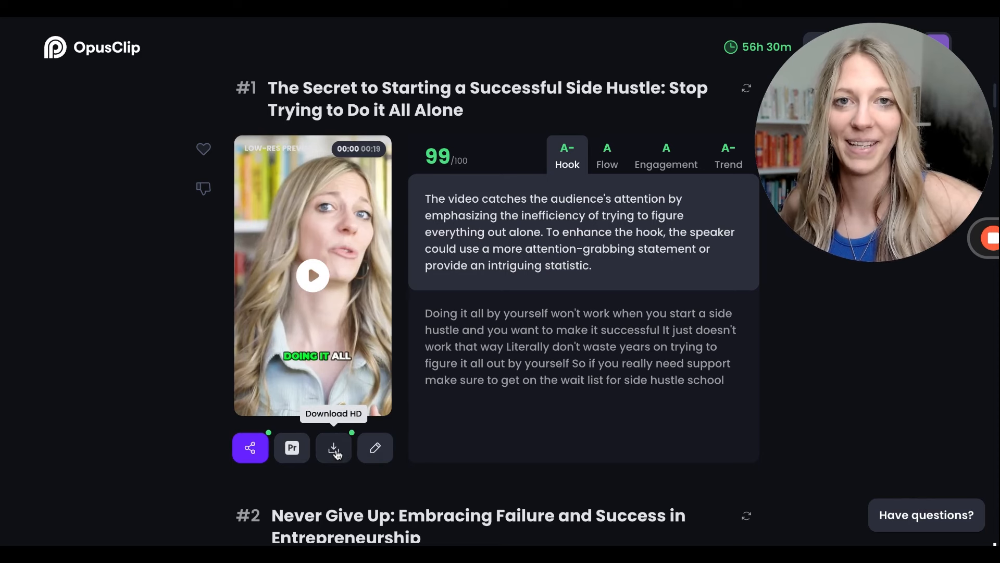
mouse_move(398, 390)
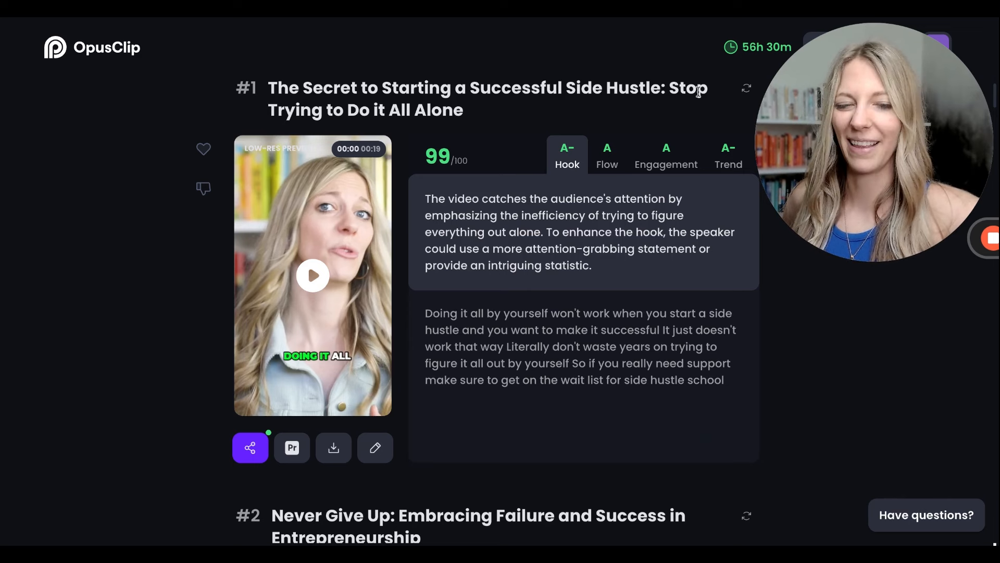
mouse_move(741, 104)
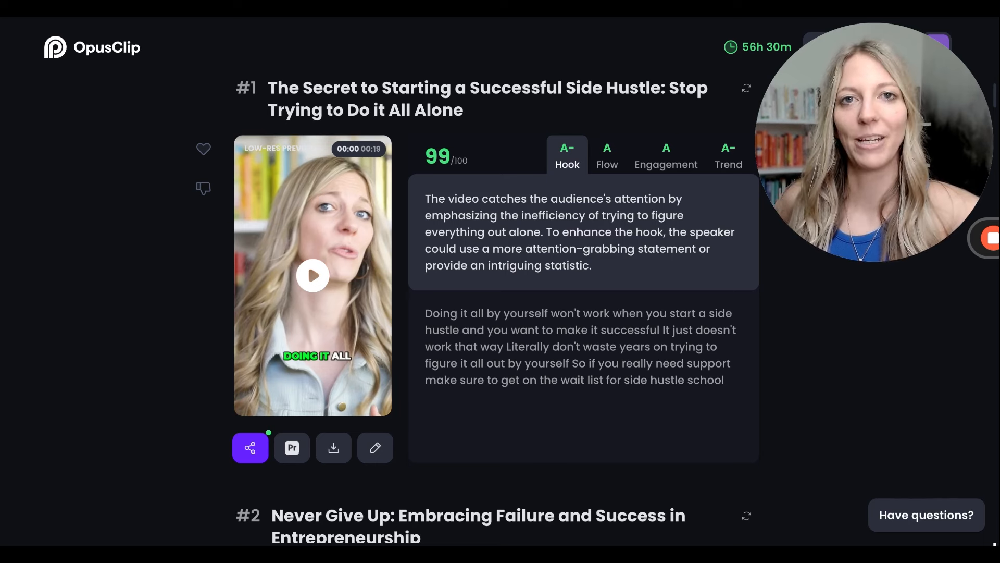
mouse_move(300, 171)
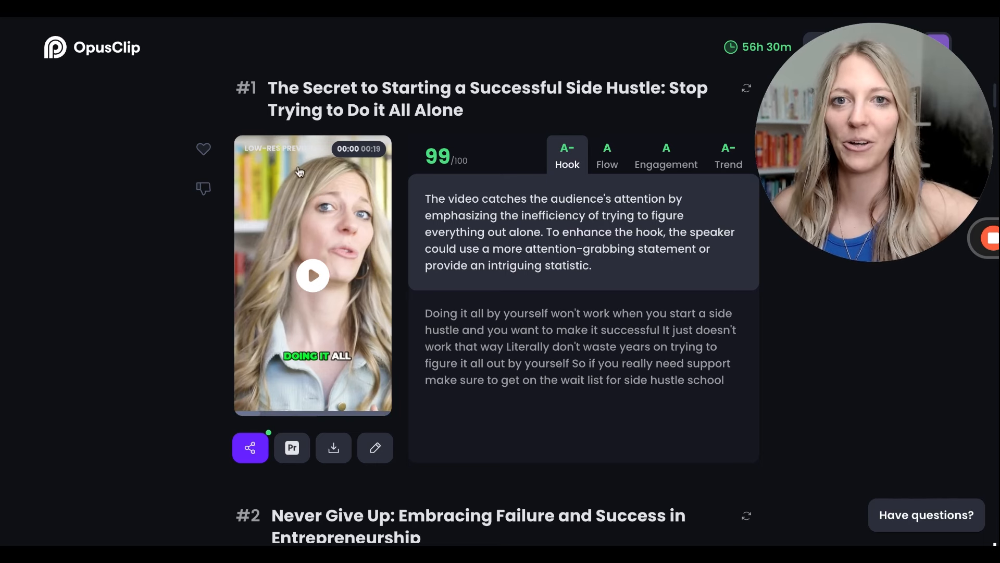
mouse_move(275, 165)
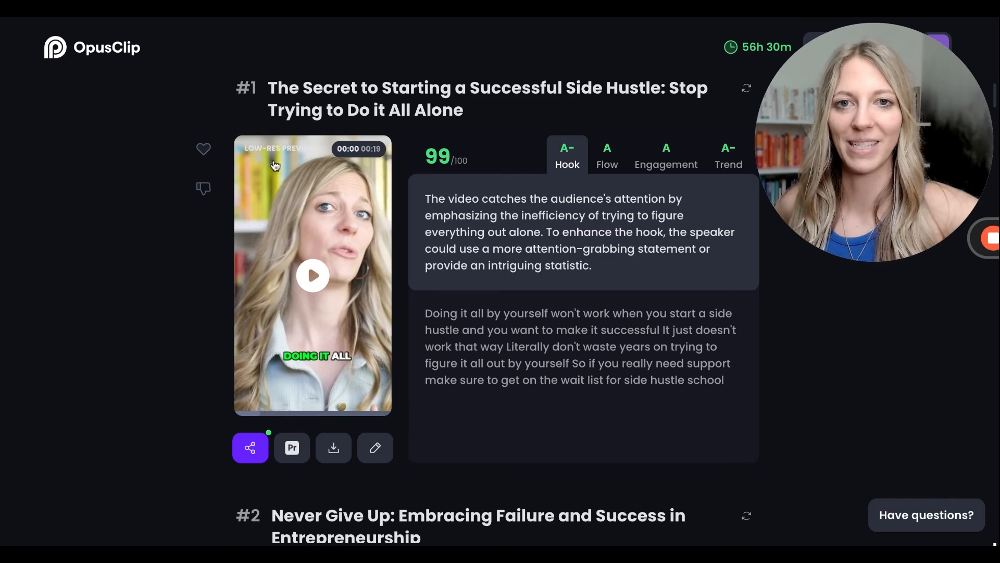